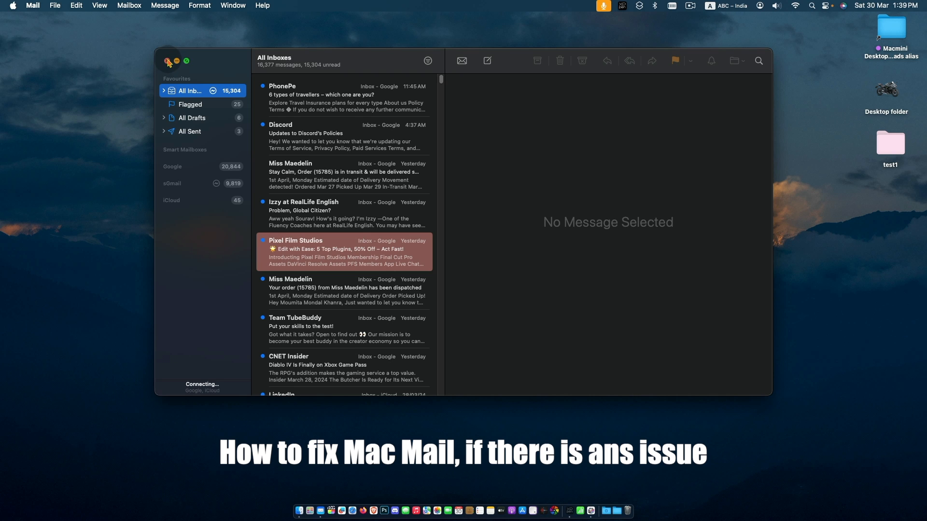
{"action": "mouse_move", "coordinate": [492, 201]}
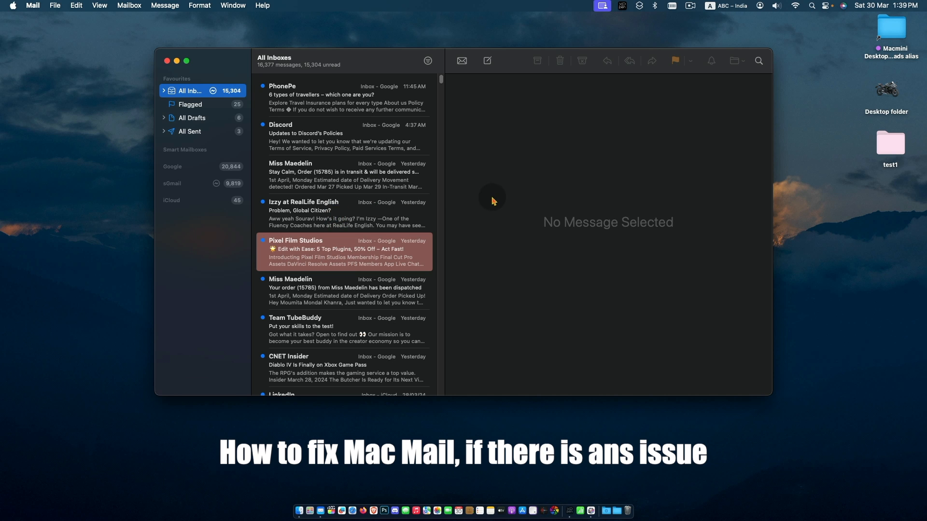
{"action": "mouse_move", "coordinate": [558, 126]}
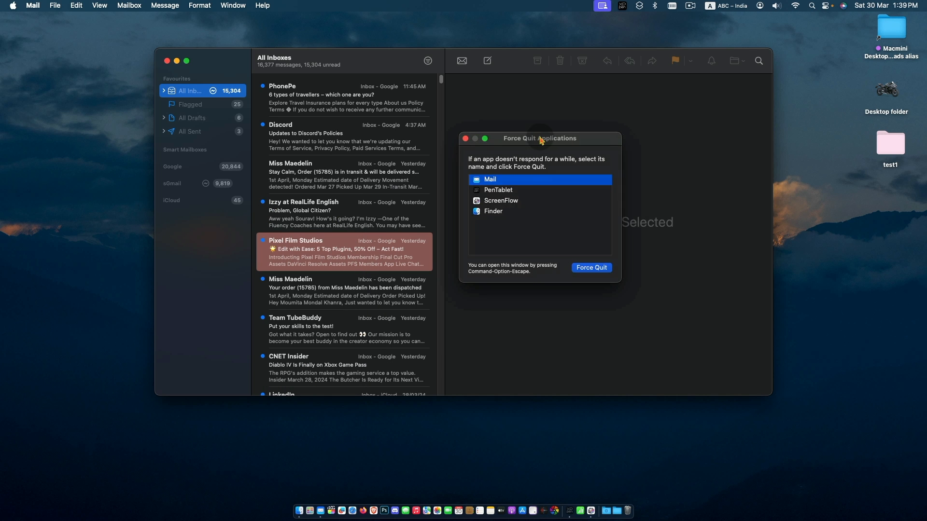
Filter Activity Monitor by 'mail' and select the Mail process.
{"action": "left_click", "coordinate": [591, 267]}
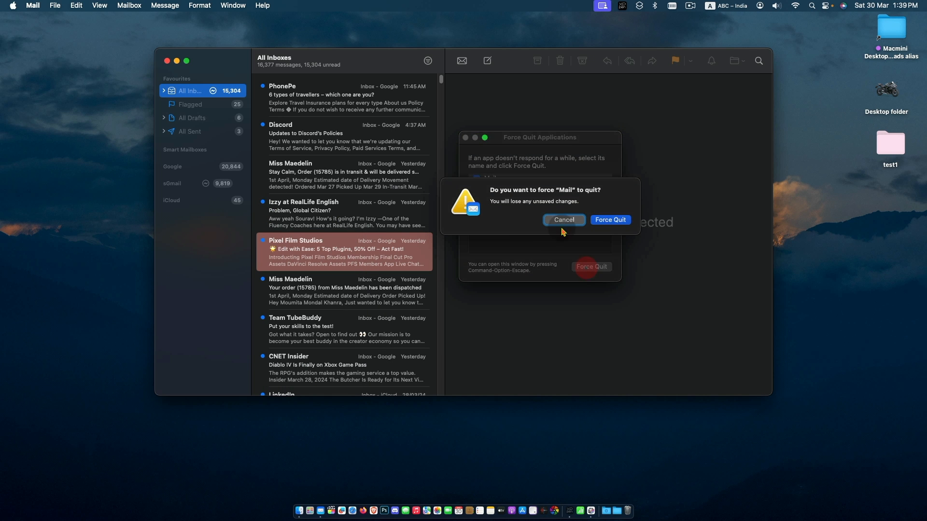
{"action": "mouse_move", "coordinate": [610, 223]}
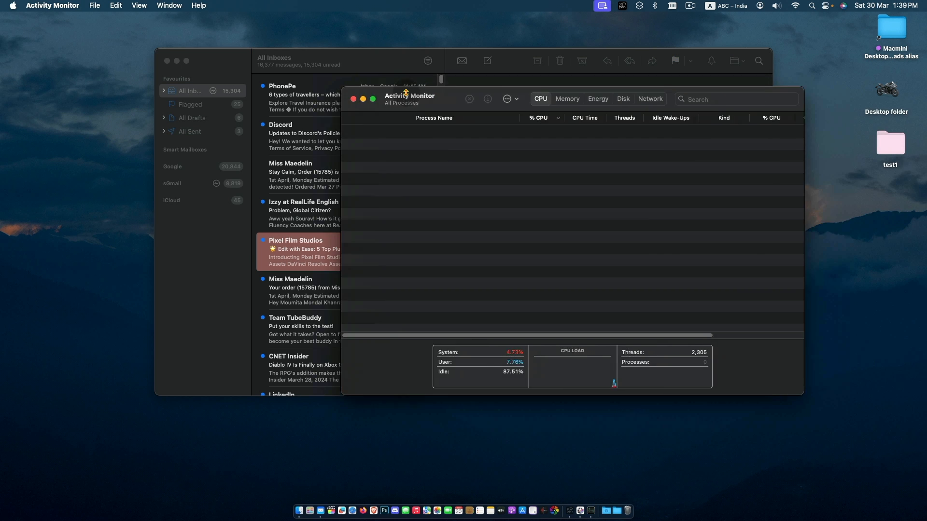
{"action": "type", "text": "mail"}
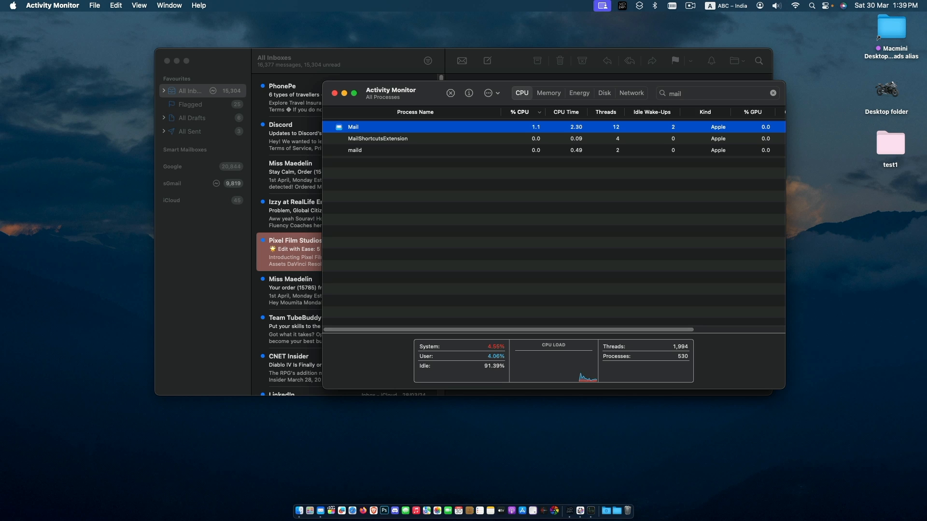
{"action": "left_click", "coordinate": [450, 93]}
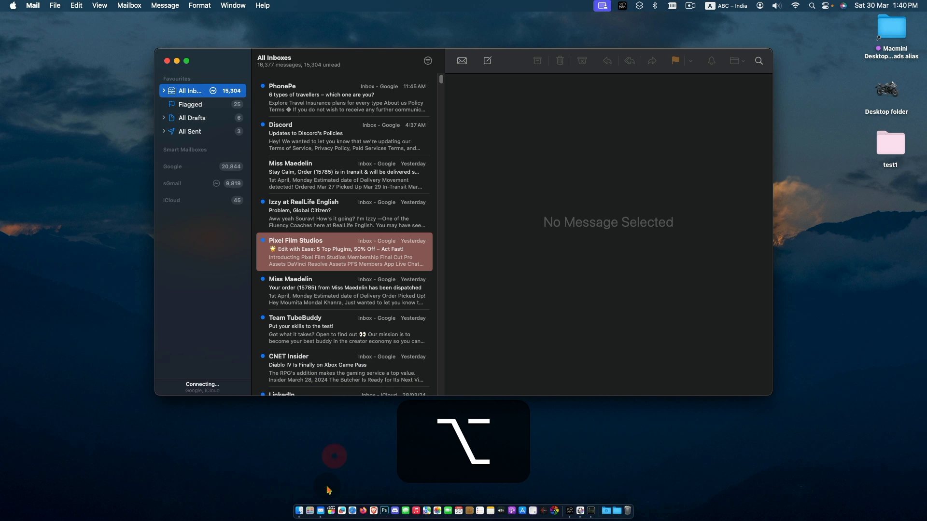
Force quit Mail from its Dock menu, then relaunch it from the Dock.
{"action": "right_click", "coordinate": [318, 491]}
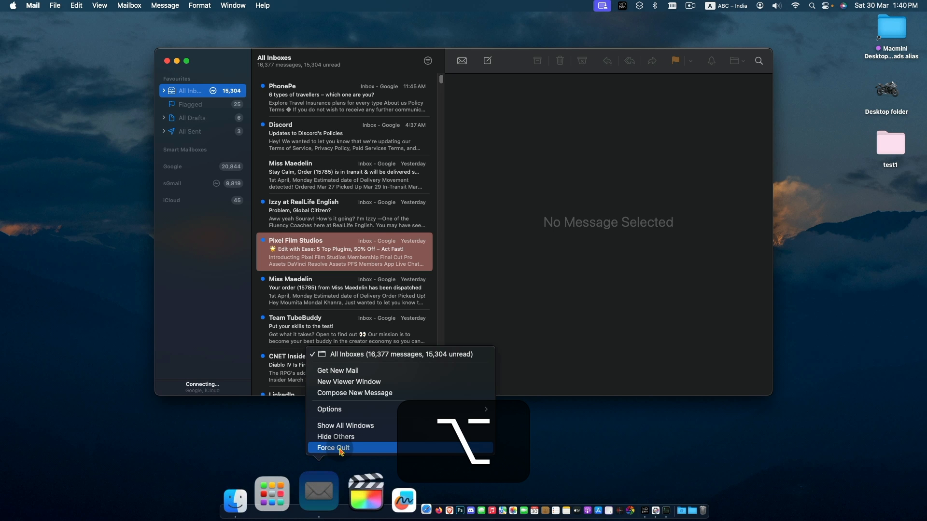
{"action": "left_click", "coordinate": [332, 447]}
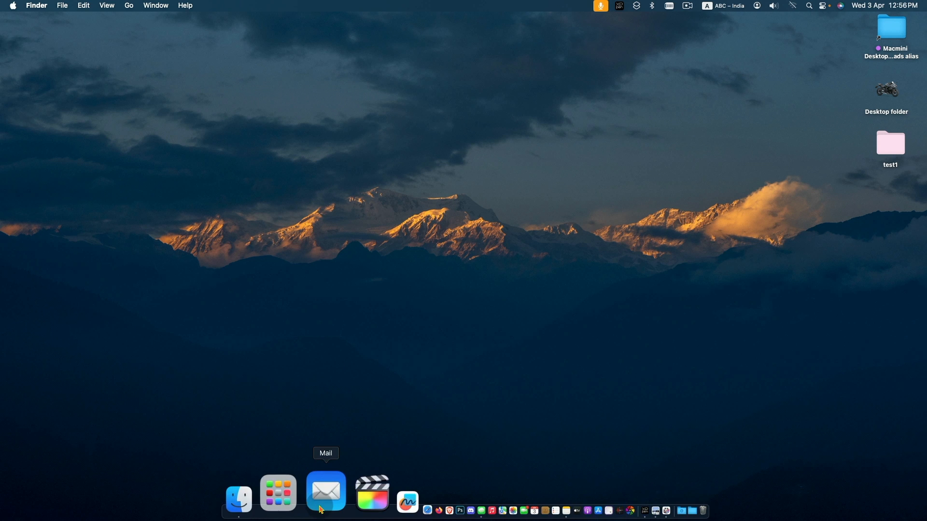
{"action": "left_click", "coordinate": [326, 490]}
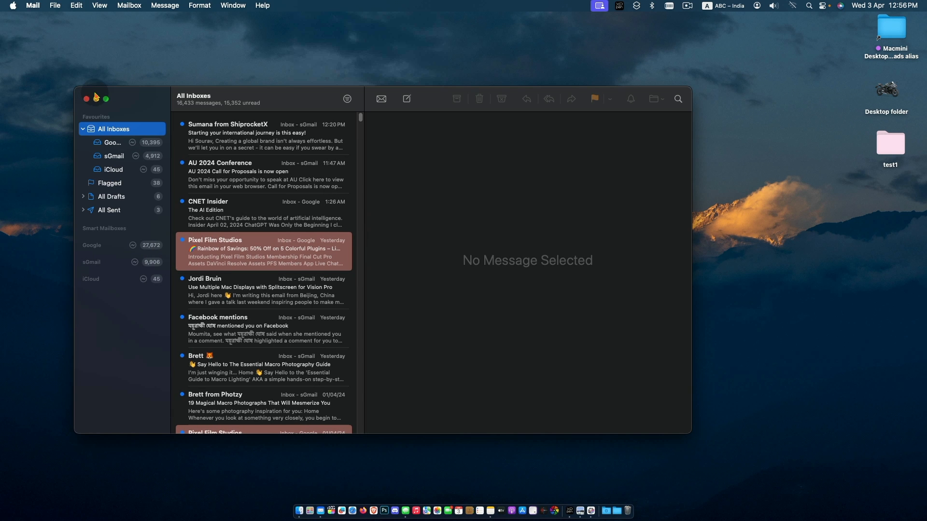
Turn Wi-Fi back on, then view and close Mail's Activity window.
{"action": "left_click", "coordinate": [792, 6]}
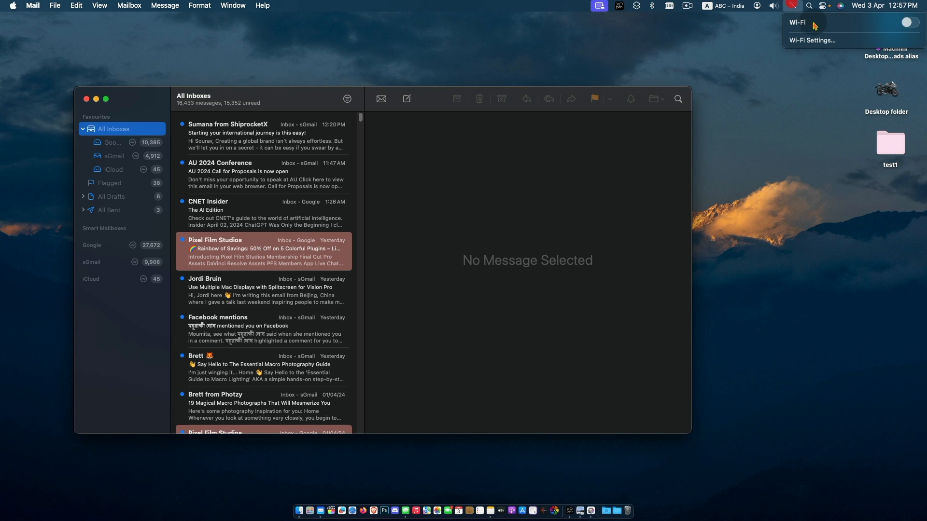
{"action": "left_click", "coordinate": [907, 22]}
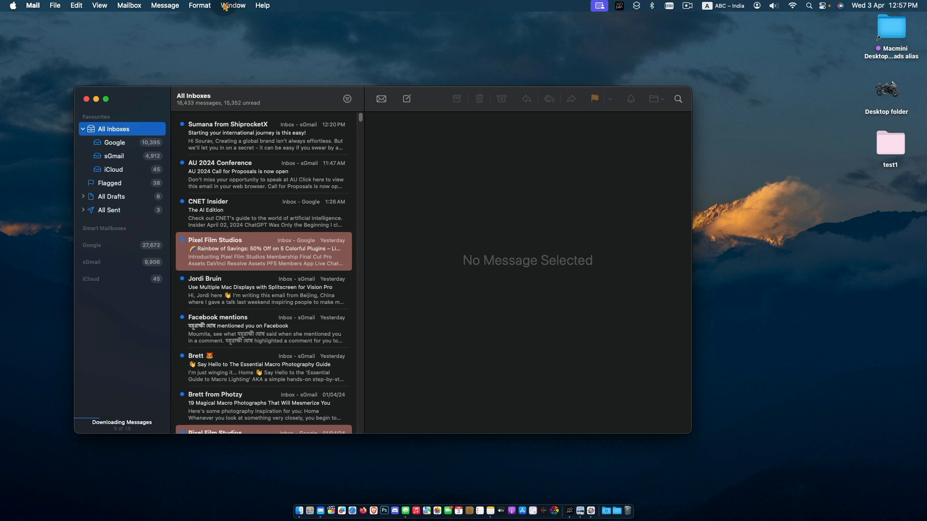
{"action": "left_click", "coordinate": [232, 5]}
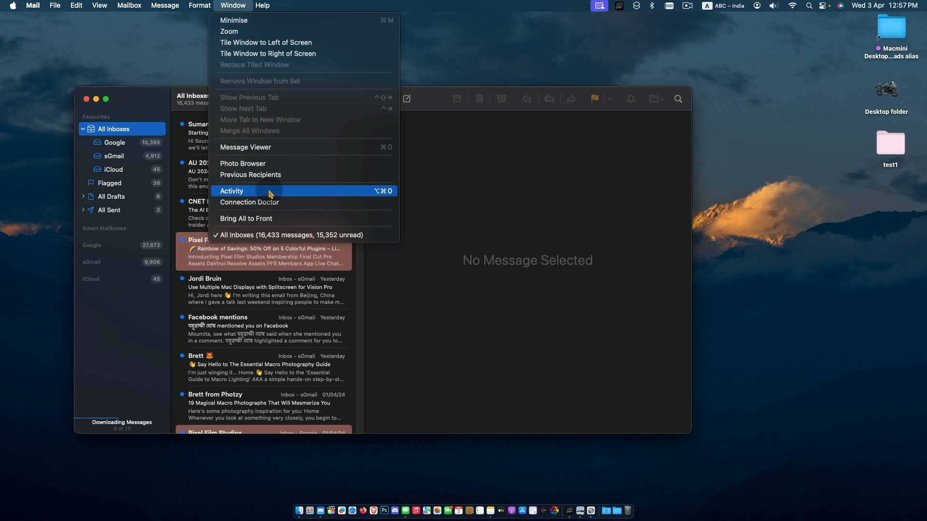
{"action": "left_click", "coordinate": [231, 191]}
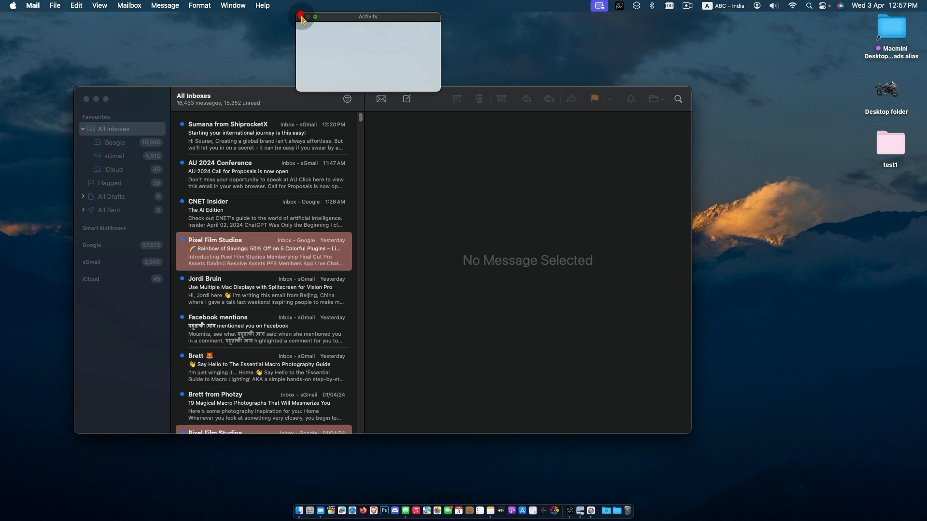
{"action": "left_click", "coordinate": [301, 16]}
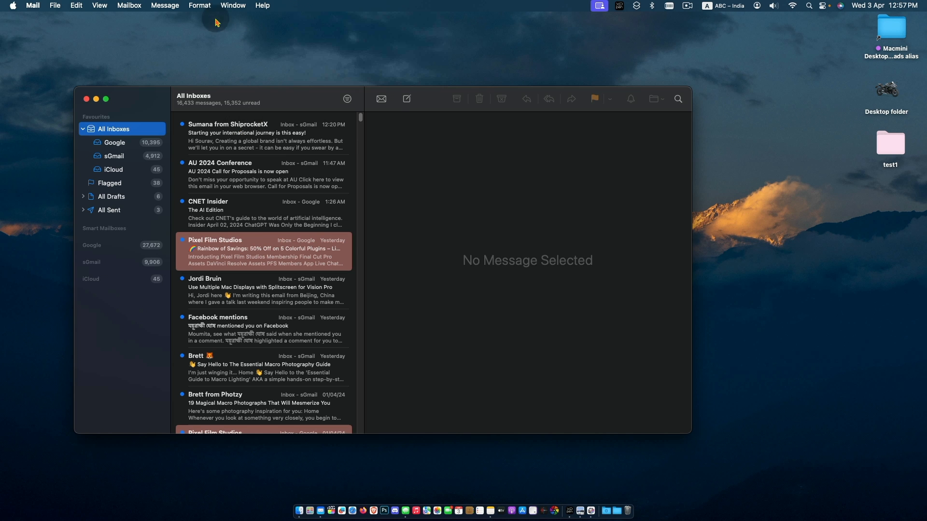
{"action": "left_click", "coordinate": [233, 6]}
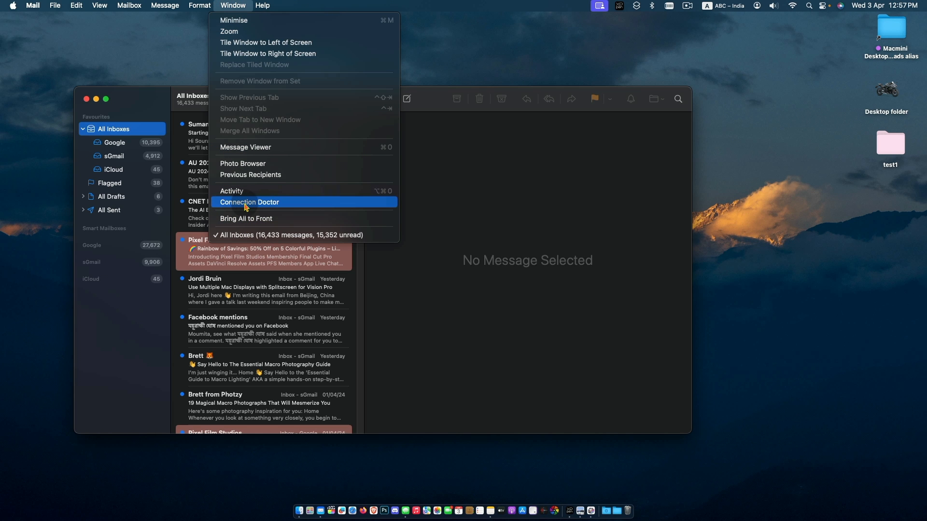
{"action": "left_click", "coordinate": [249, 202]}
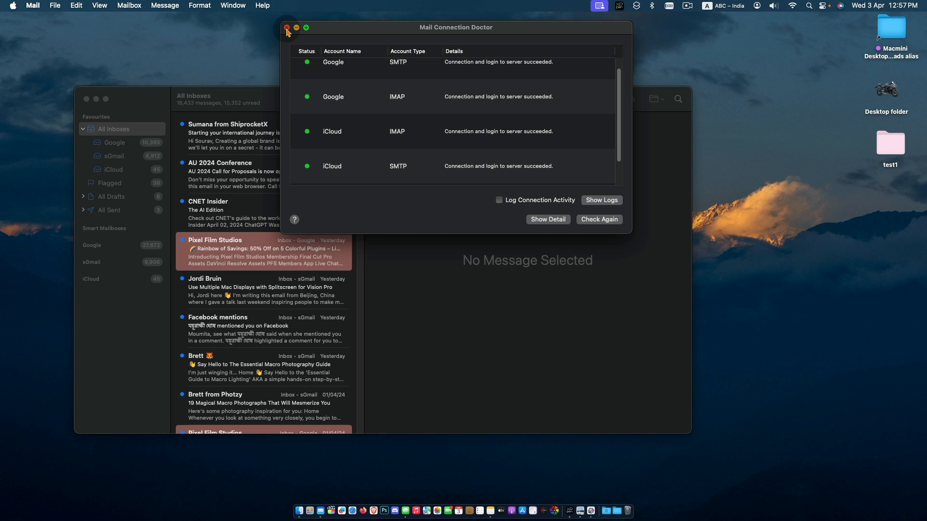
{"action": "left_click", "coordinate": [288, 28]}
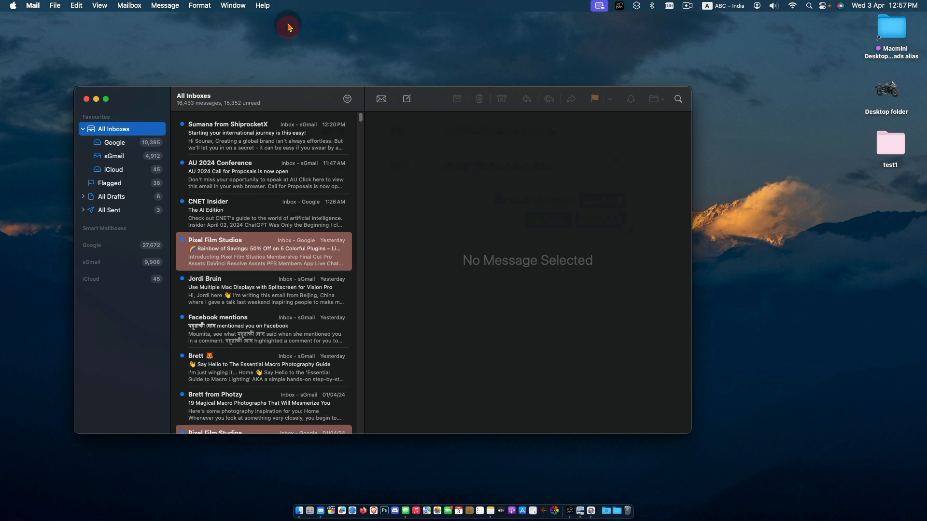
{"action": "mouse_move", "coordinate": [268, 41]}
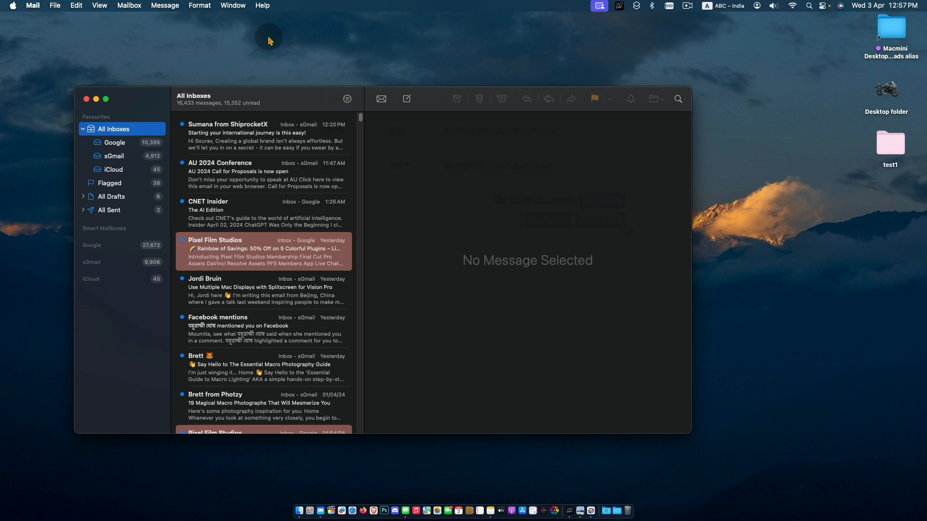
{"action": "mouse_move", "coordinate": [268, 76]}
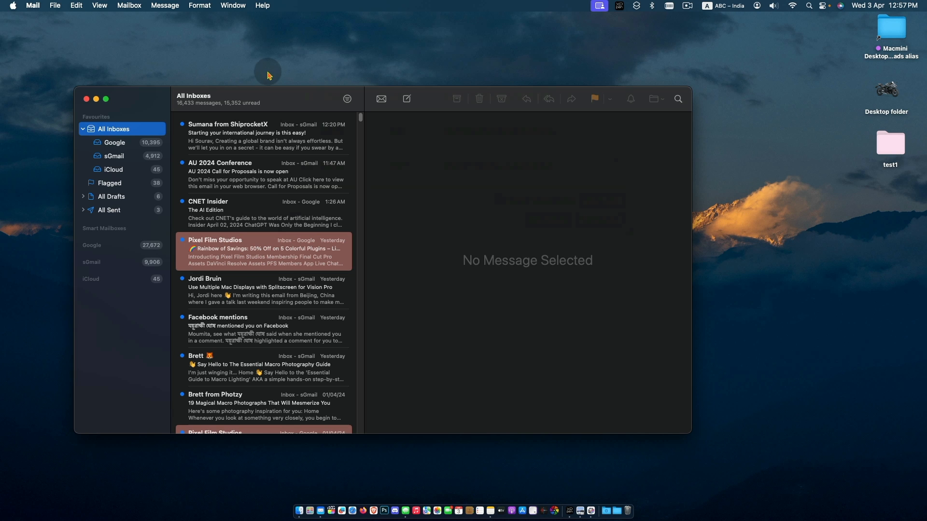
Open Mail Settings to the Accounts pane.
{"action": "left_click", "coordinate": [33, 5]}
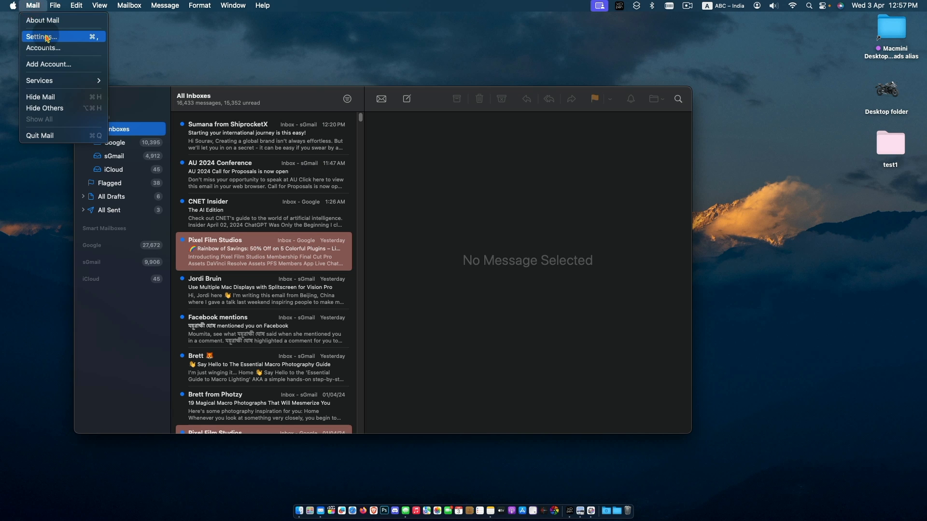
{"action": "left_click", "coordinate": [40, 36]}
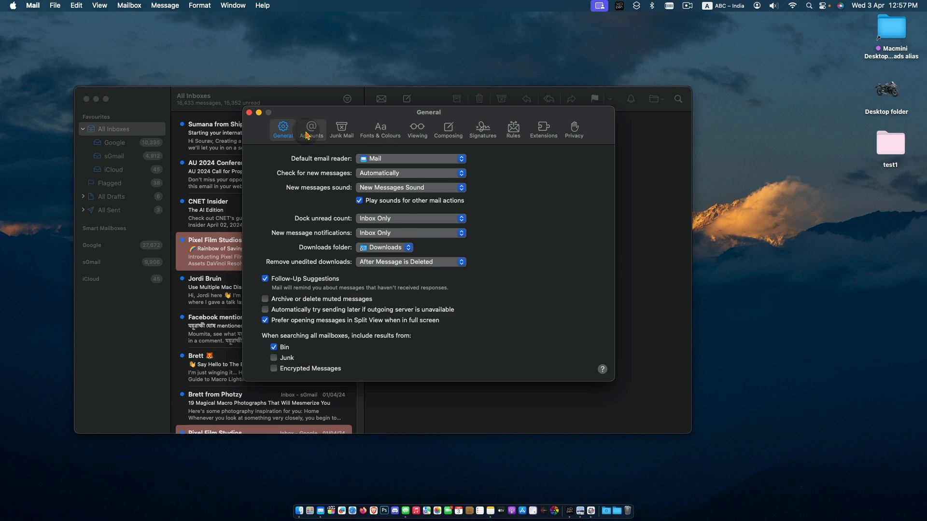
{"action": "left_click", "coordinate": [311, 129]}
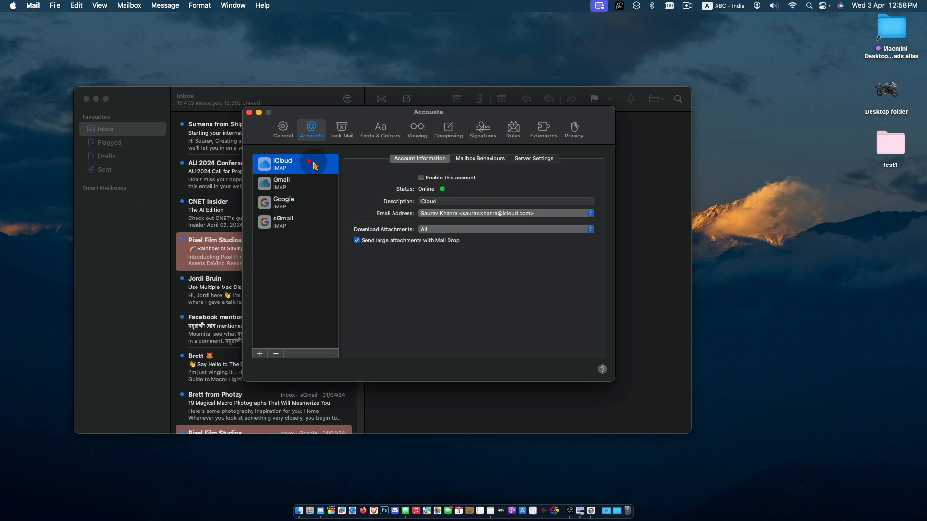
{"action": "left_click", "coordinate": [249, 113]}
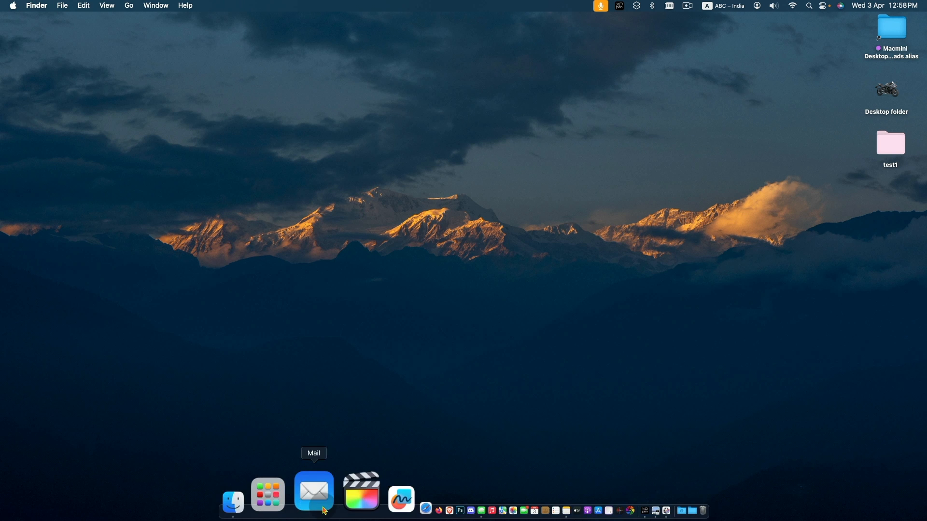
{"action": "left_click", "coordinate": [32, 6]}
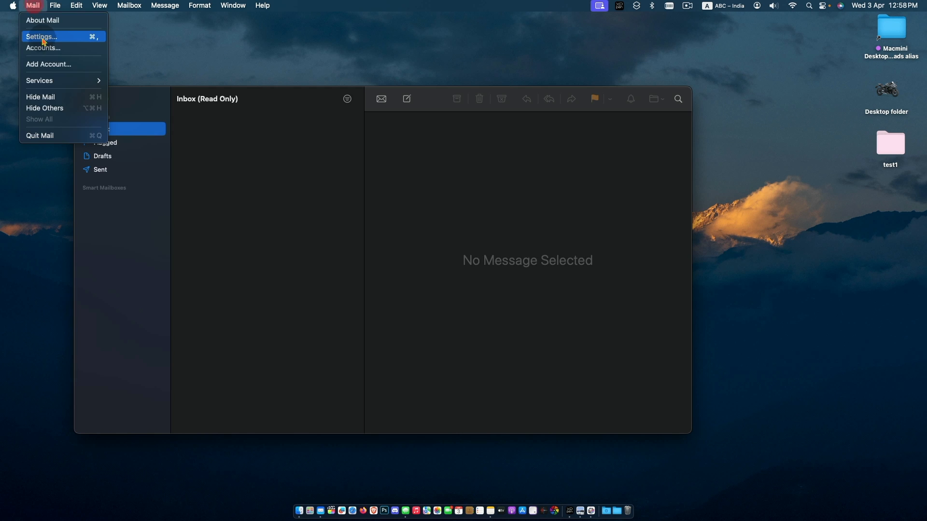
{"action": "left_click", "coordinate": [40, 36]}
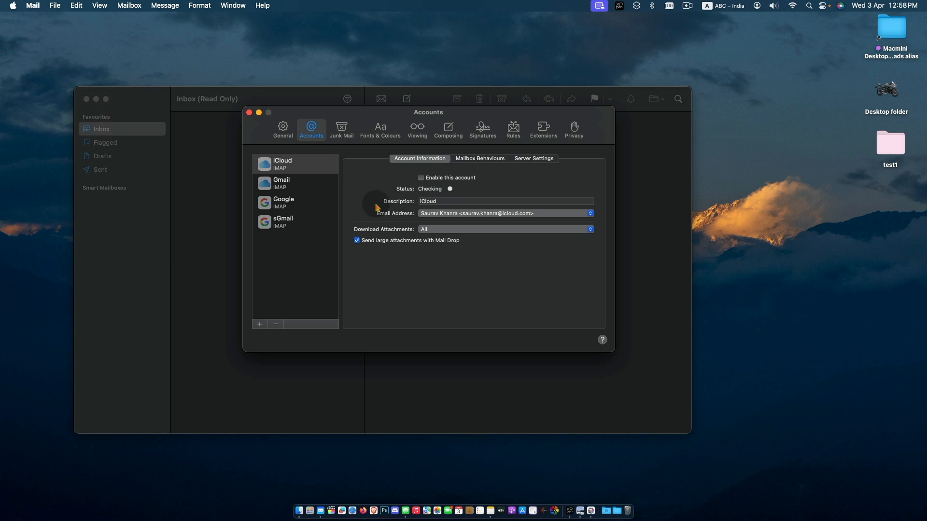
{"action": "left_click", "coordinate": [282, 182]}
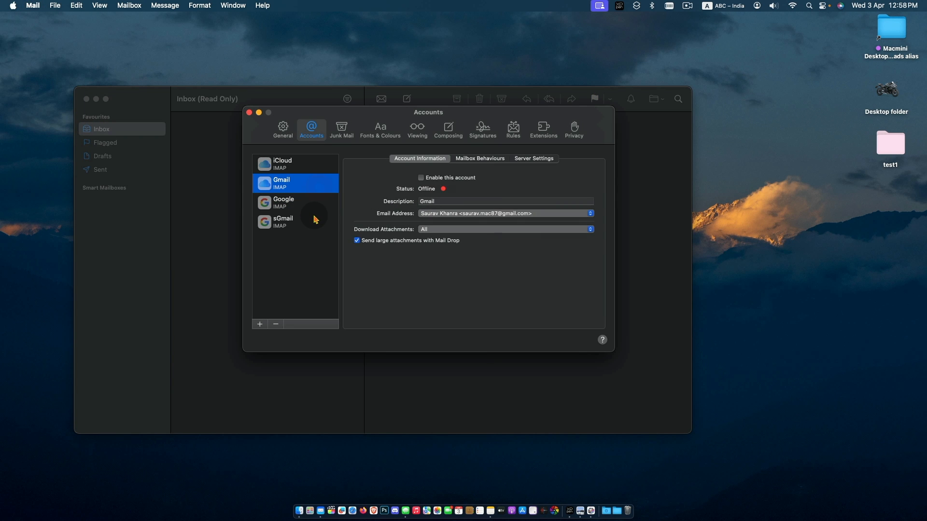
{"action": "left_click", "coordinate": [283, 221]}
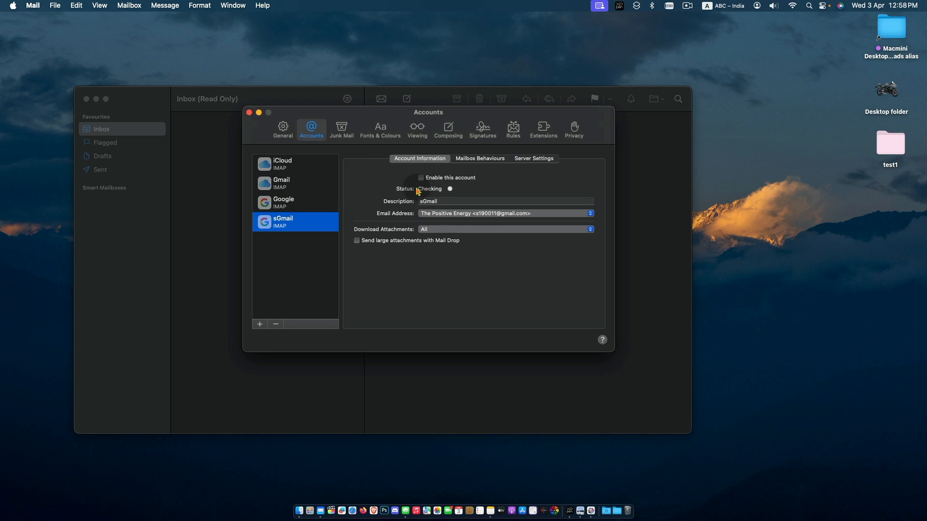
{"action": "left_click", "coordinate": [420, 177]}
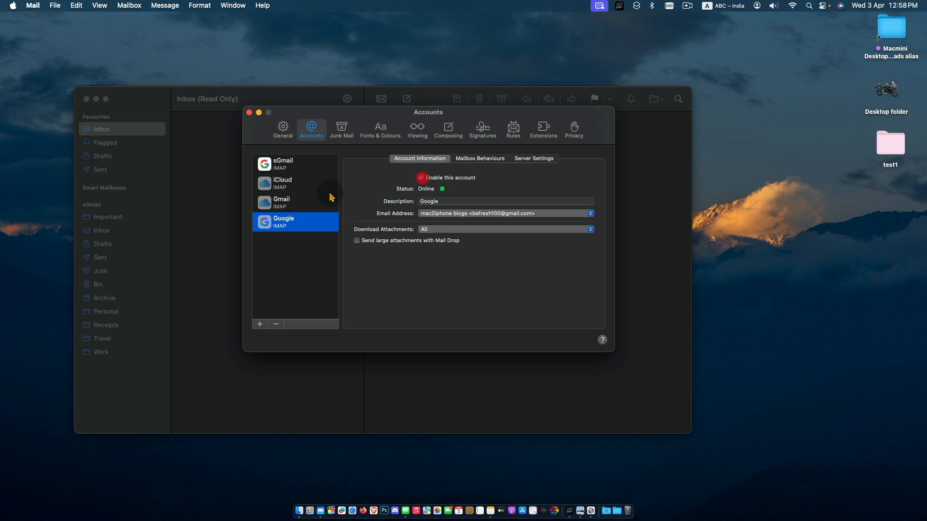
{"action": "left_click", "coordinate": [281, 202]}
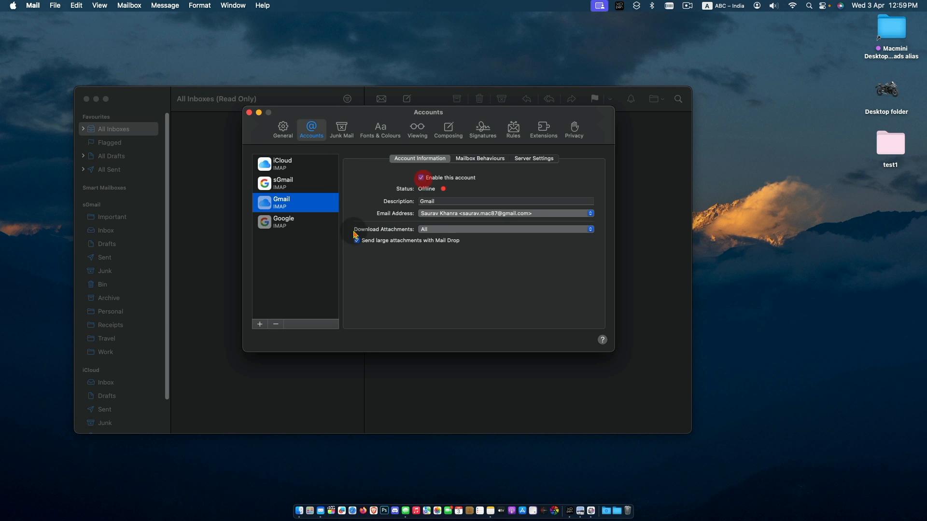
{"action": "left_click", "coordinate": [248, 113]}
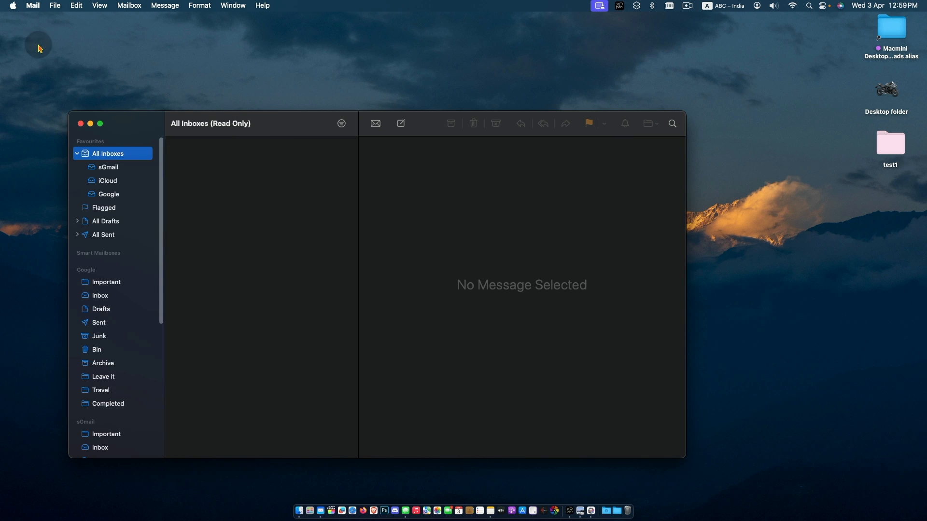
Load All Inboxes, browse the Mailbox menu, and confirm macOS is up to date.
{"action": "left_click", "coordinate": [11, 5]}
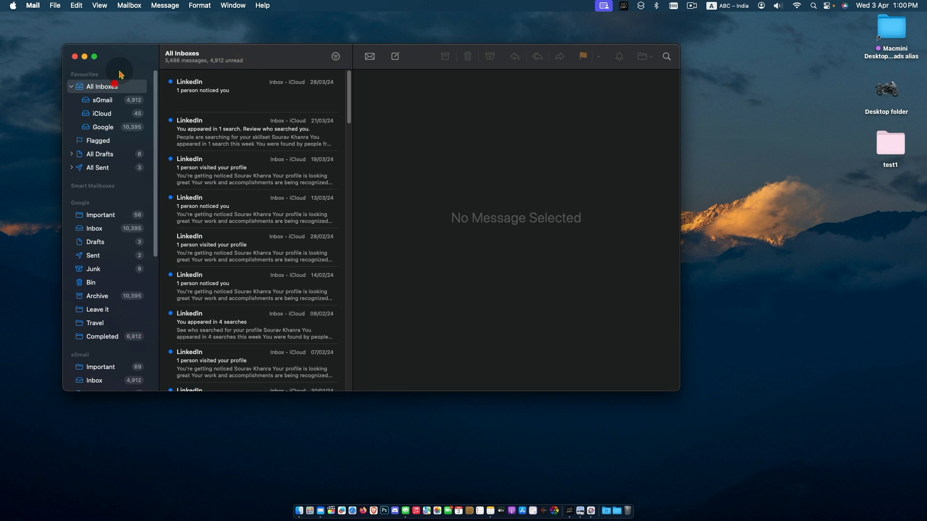
{"action": "left_click", "coordinate": [128, 5]}
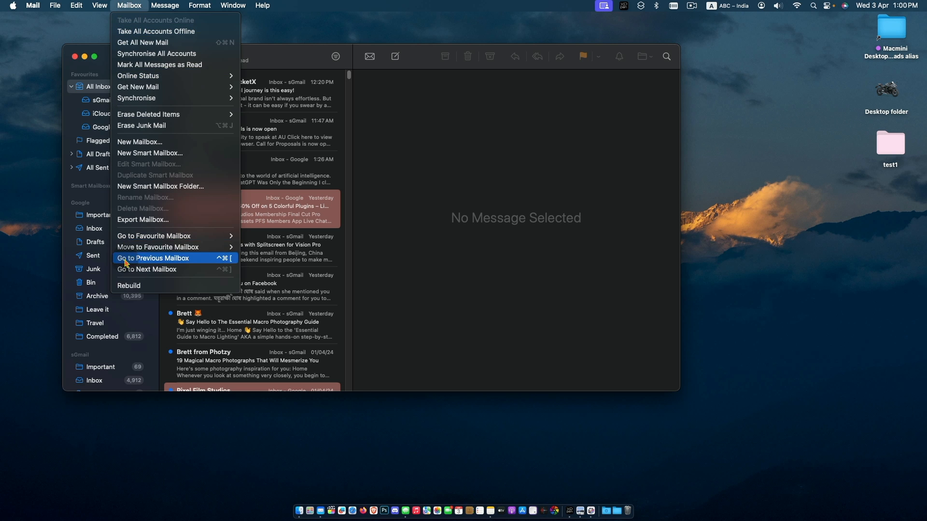
{"action": "mouse_move", "coordinate": [168, 290]}
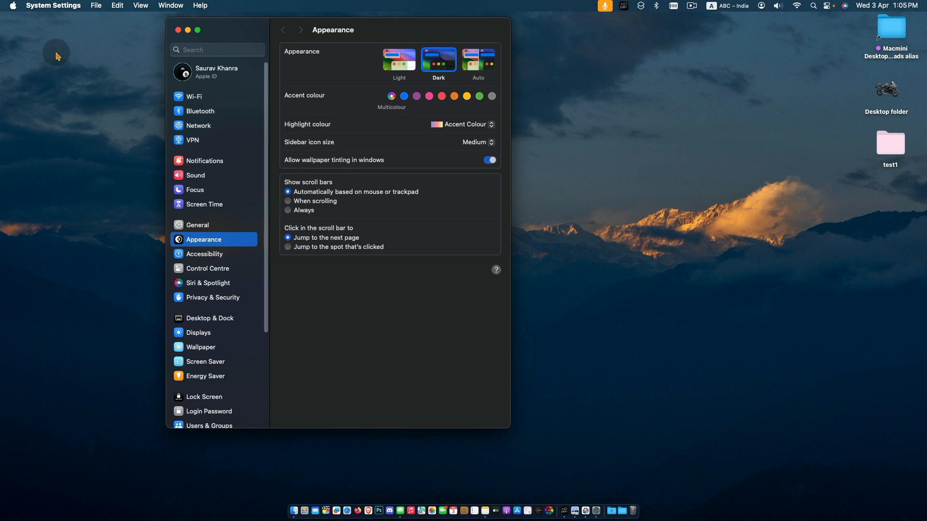
{"action": "left_click", "coordinate": [197, 225]}
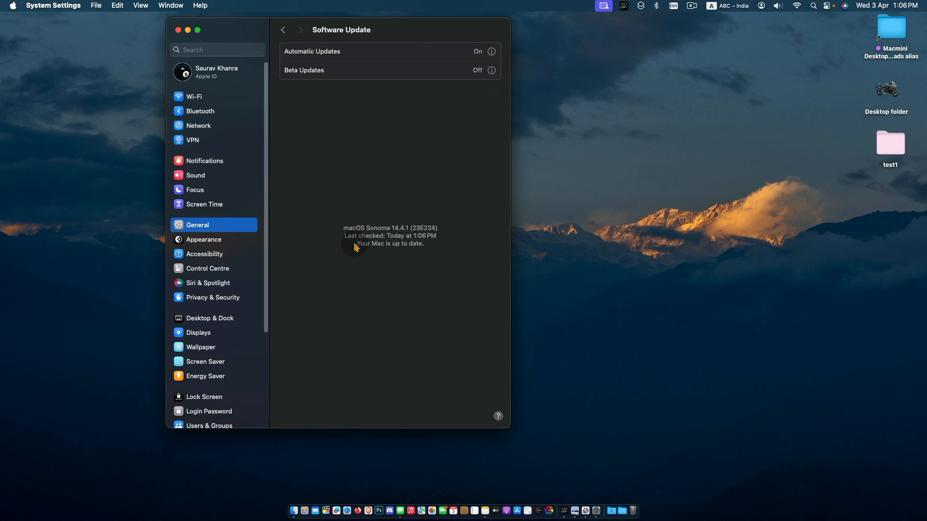
Open the user Library via the Go menu, then Containers > Mail.
{"action": "left_click", "coordinate": [177, 30]}
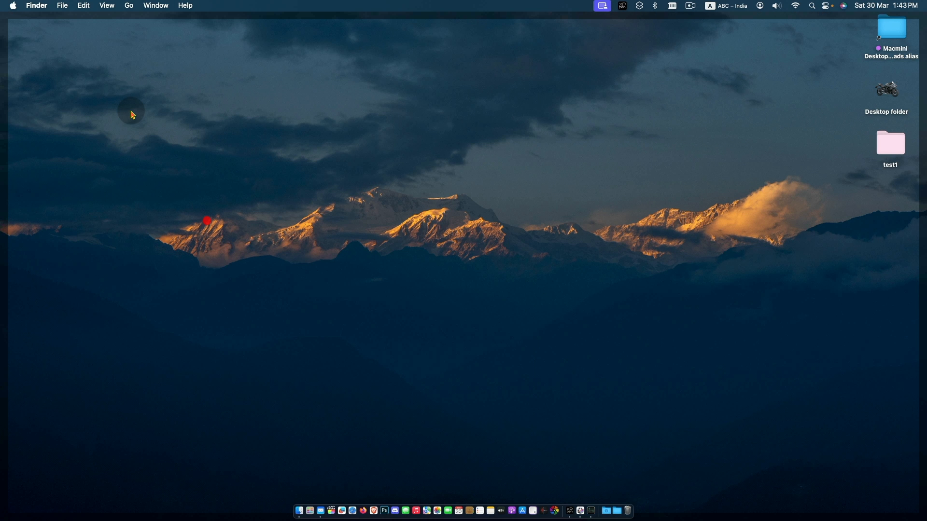
{"action": "mouse_move", "coordinate": [128, 14]}
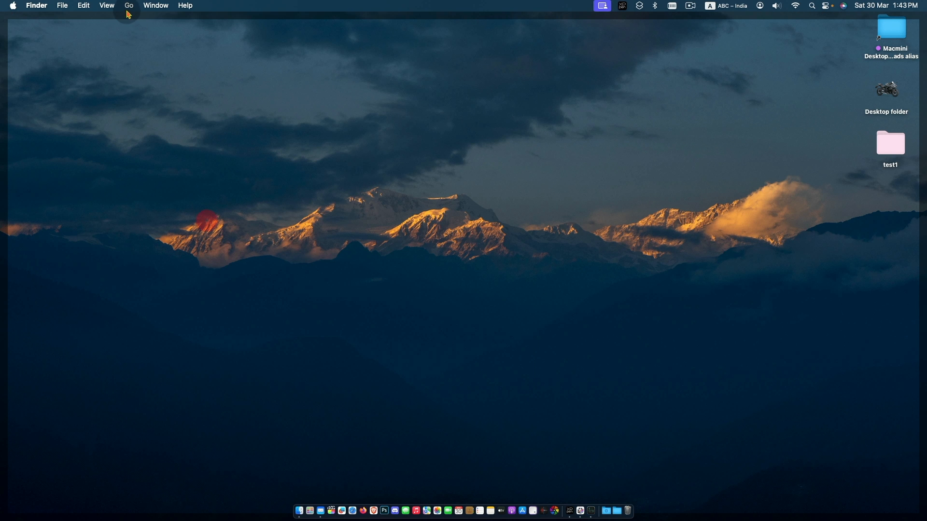
{"action": "left_click", "coordinate": [128, 5]}
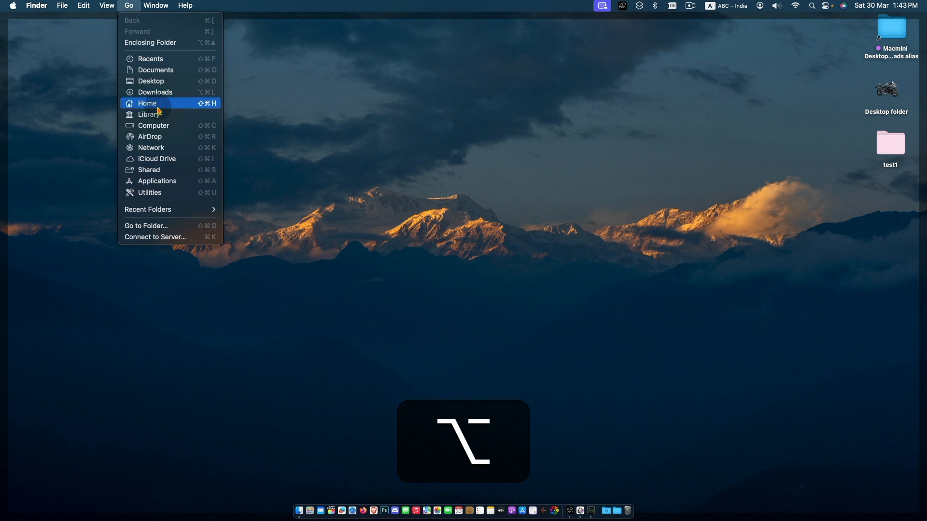
{"action": "left_click", "coordinate": [148, 114]}
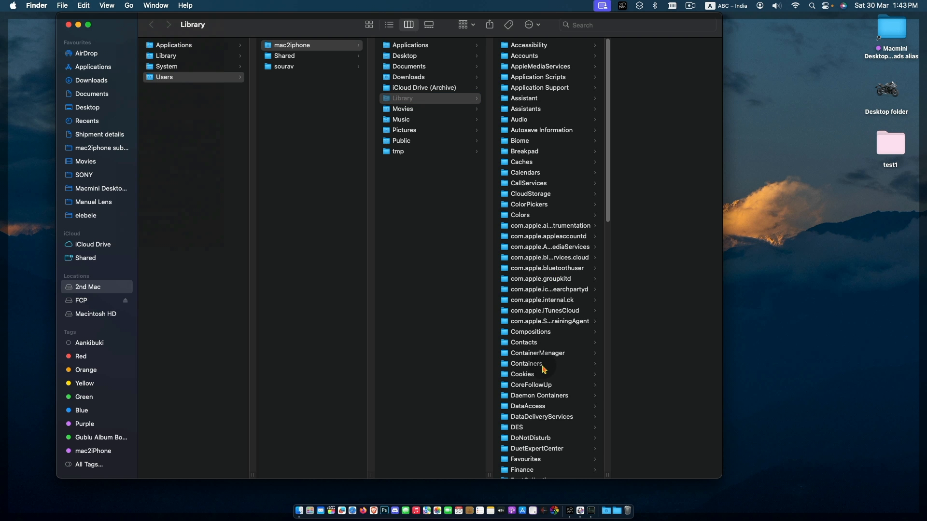
{"action": "left_click", "coordinate": [526, 363]}
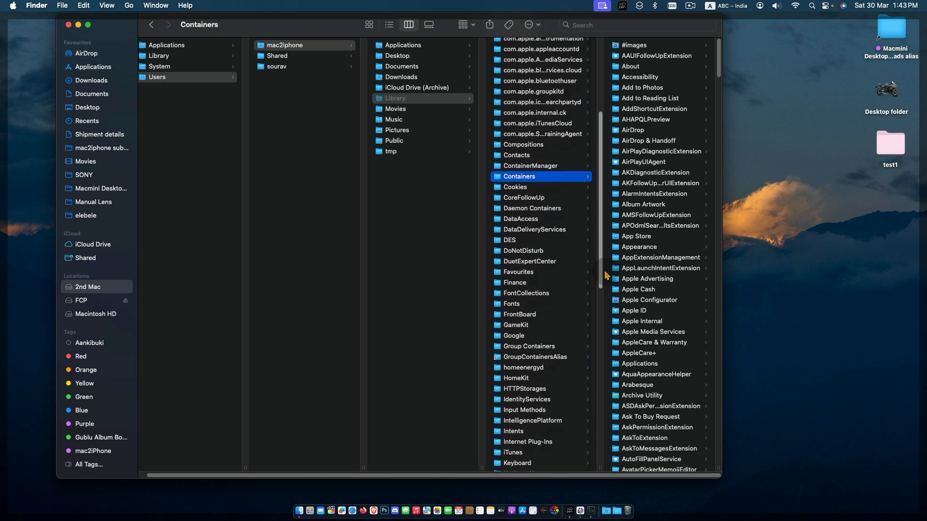
{"action": "left_click", "coordinate": [656, 448]}
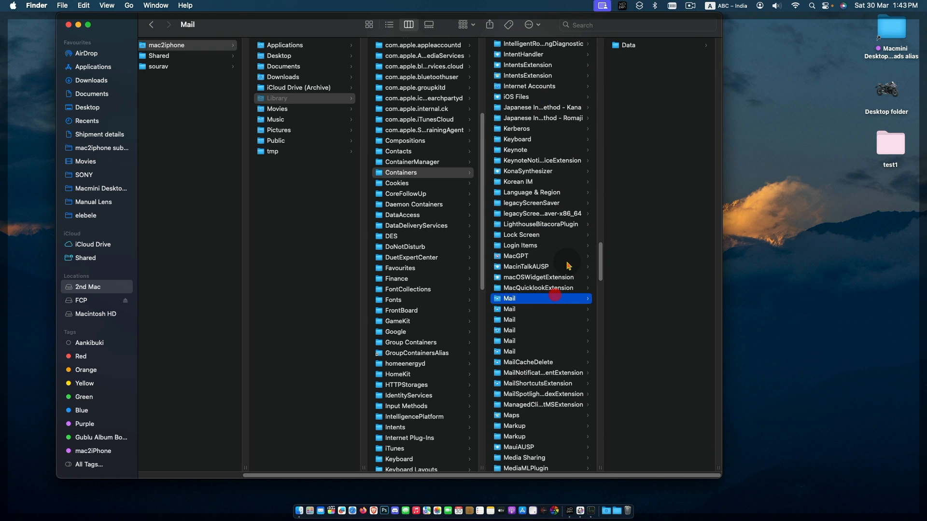
Reach Data > Library > Saved Application State > com.apple.mail.savedState and make a desktop folder.
{"action": "left_click", "coordinate": [628, 44]}
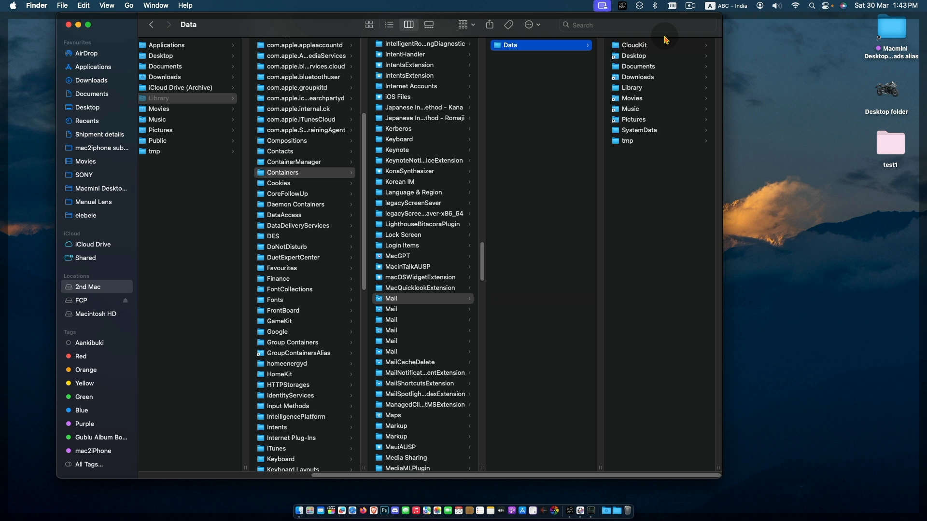
{"action": "left_click", "coordinate": [631, 87]}
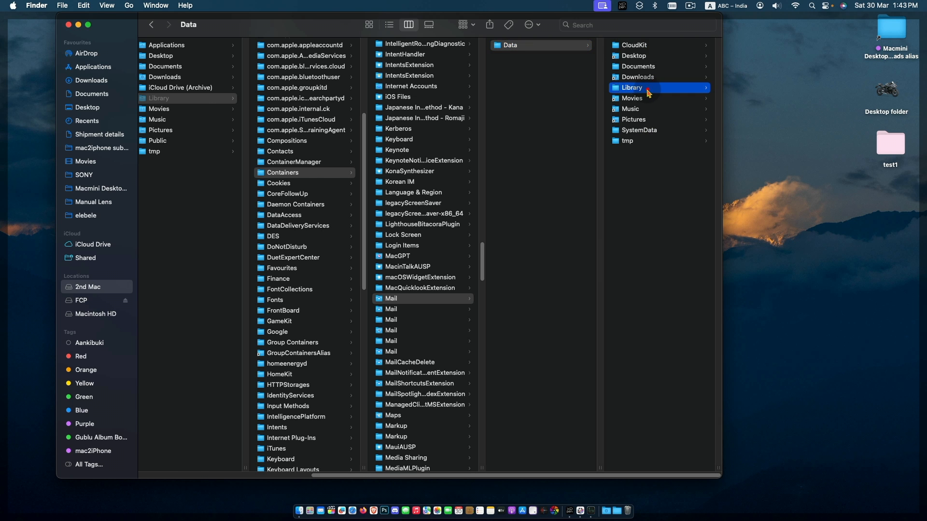
{"action": "left_click", "coordinate": [631, 87]}
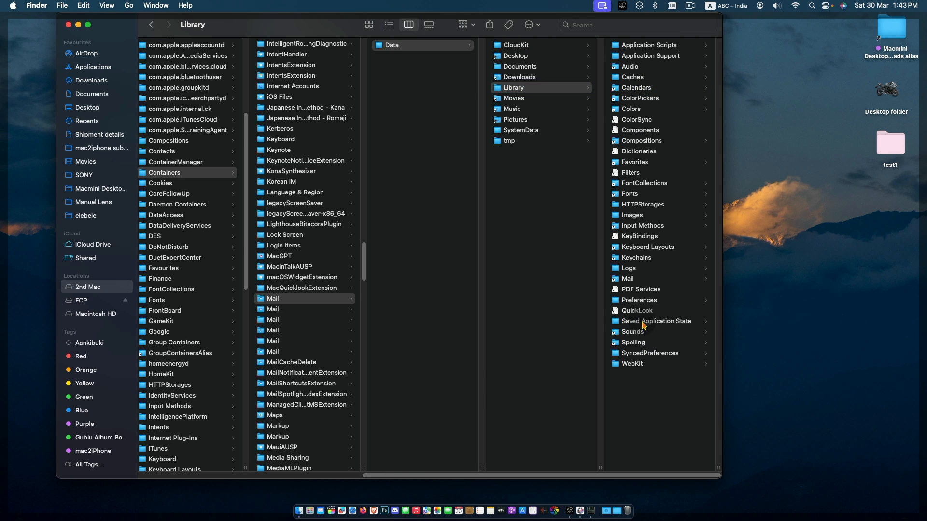
{"action": "left_click", "coordinate": [656, 321]}
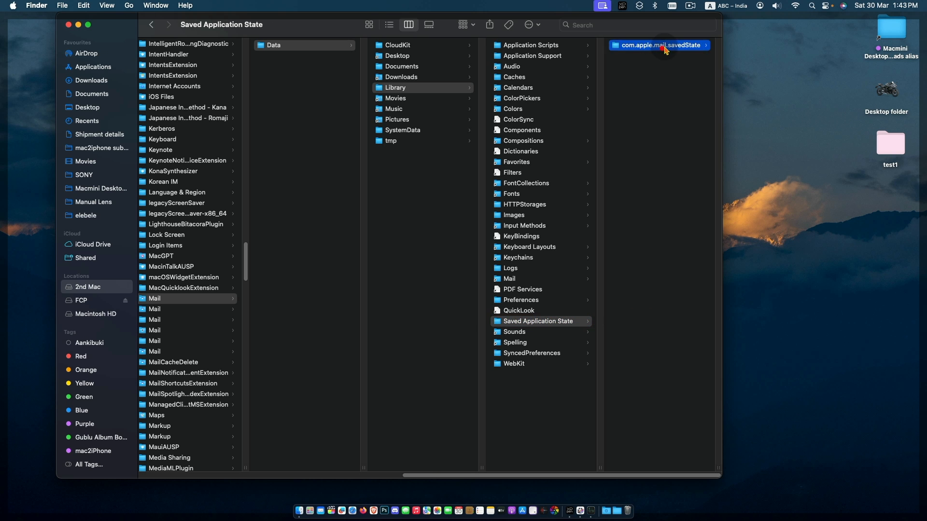
{"action": "left_click", "coordinate": [659, 45]}
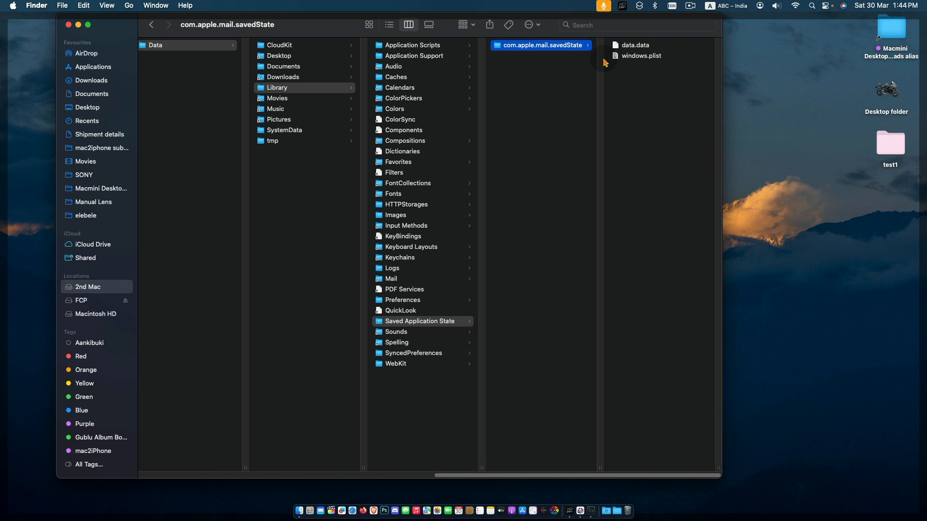
{"action": "right_click", "coordinate": [806, 140]}
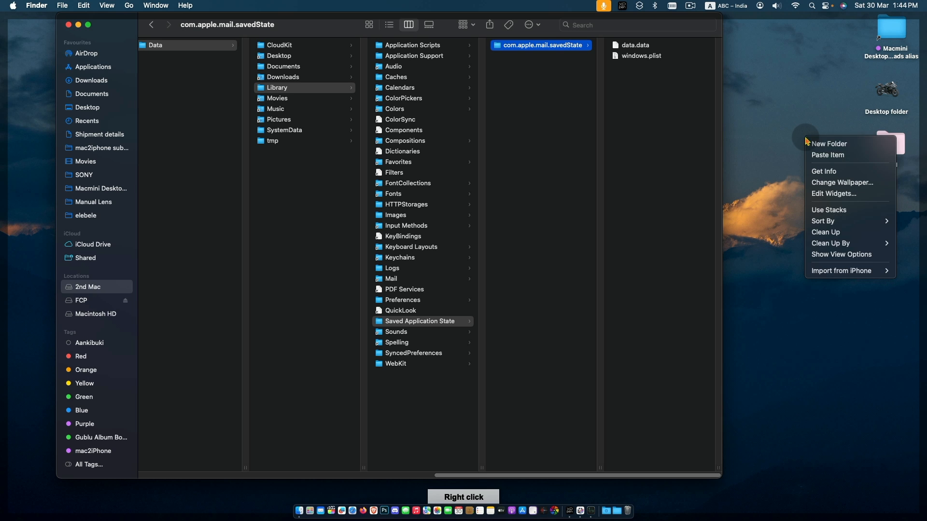
{"action": "left_click", "coordinate": [829, 144]}
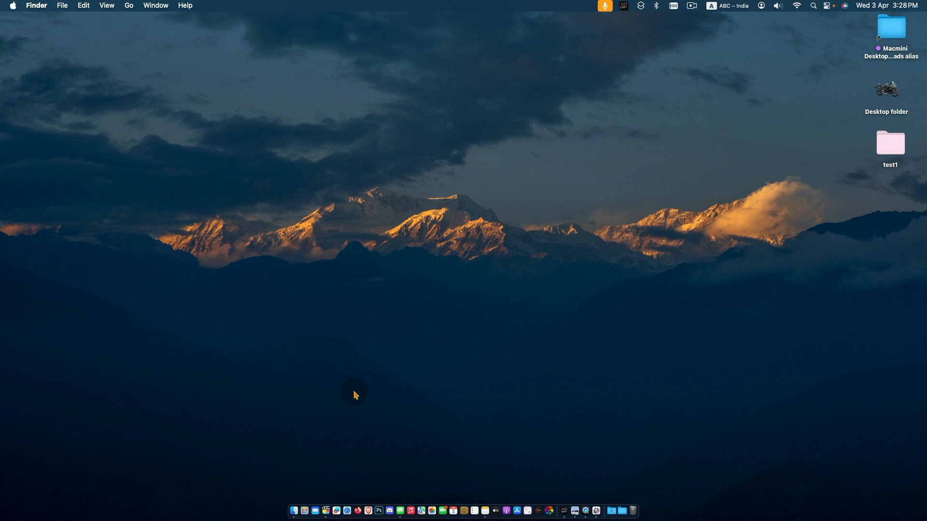
{"action": "mouse_move", "coordinate": [159, 20]}
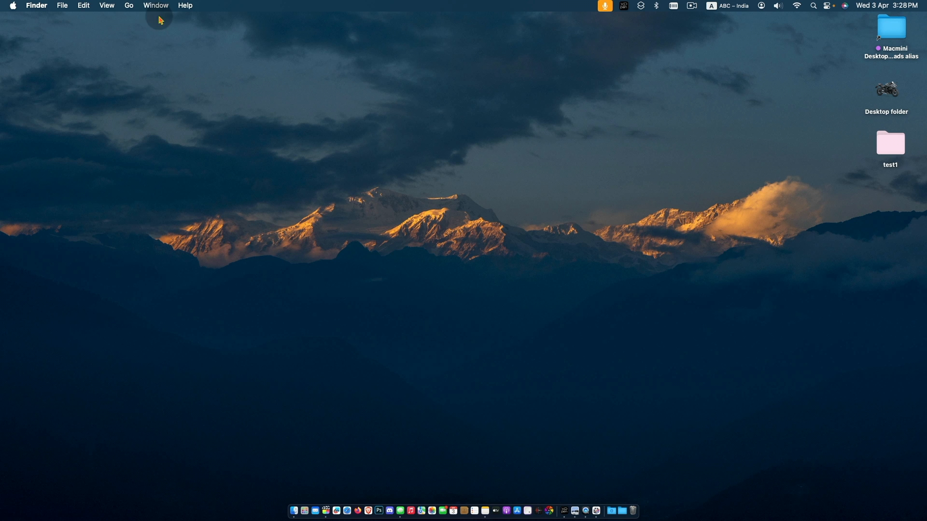
Navigate Library > Containers > Mail > Data > Library in column view.
{"action": "left_click", "coordinate": [128, 5]}
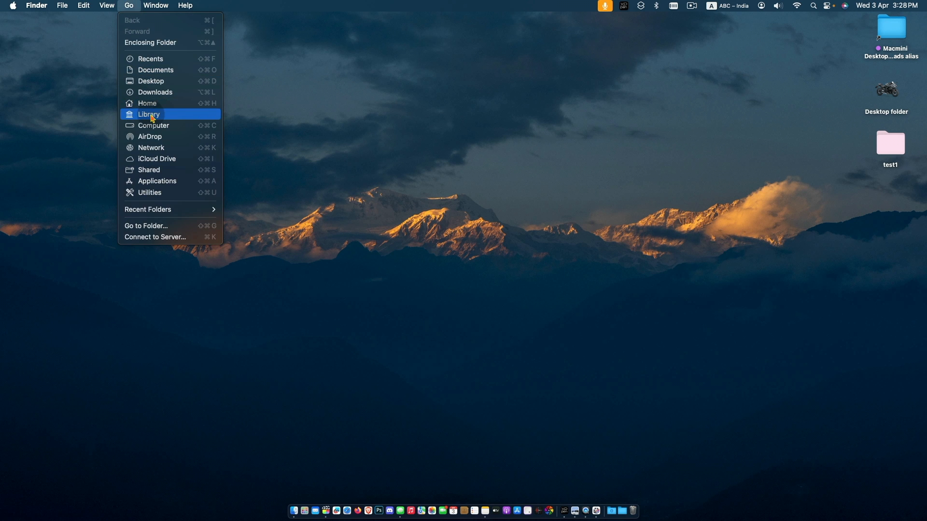
{"action": "left_click", "coordinate": [149, 114]}
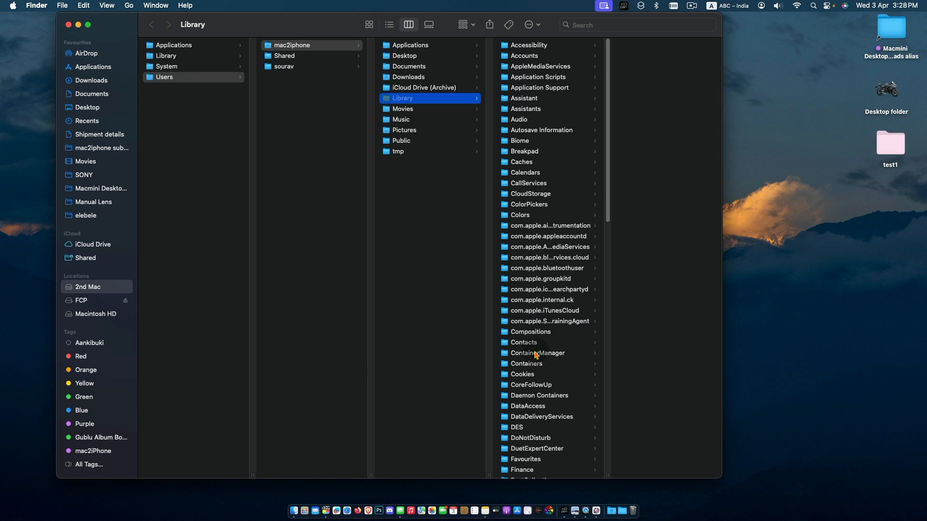
{"action": "left_click", "coordinate": [538, 353]}
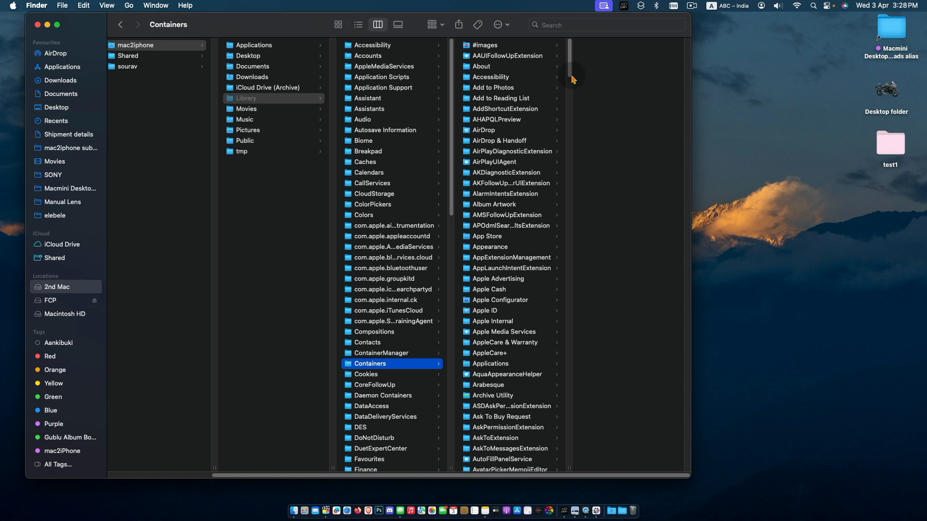
{"action": "scroll", "scroll_direction": "down", "scroll_amount": 3}
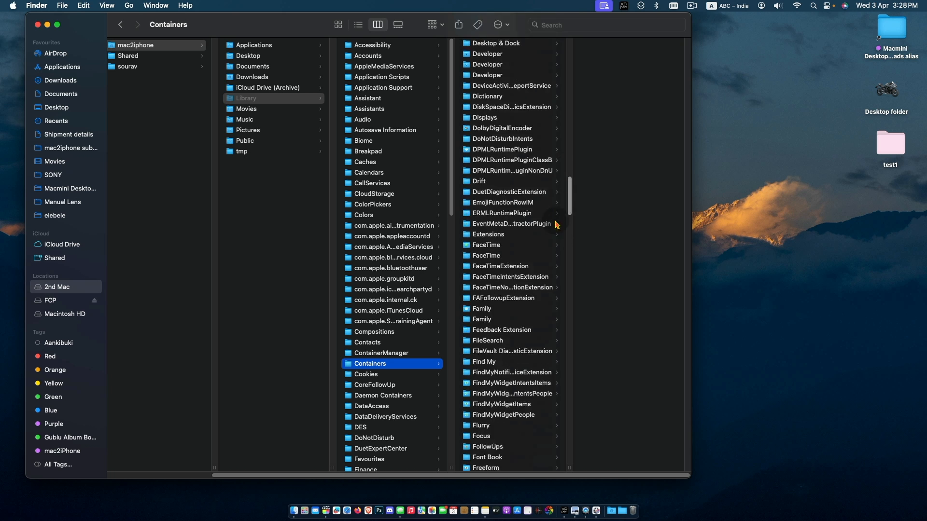
{"action": "scroll", "scroll_direction": "down", "scroll_amount": 3}
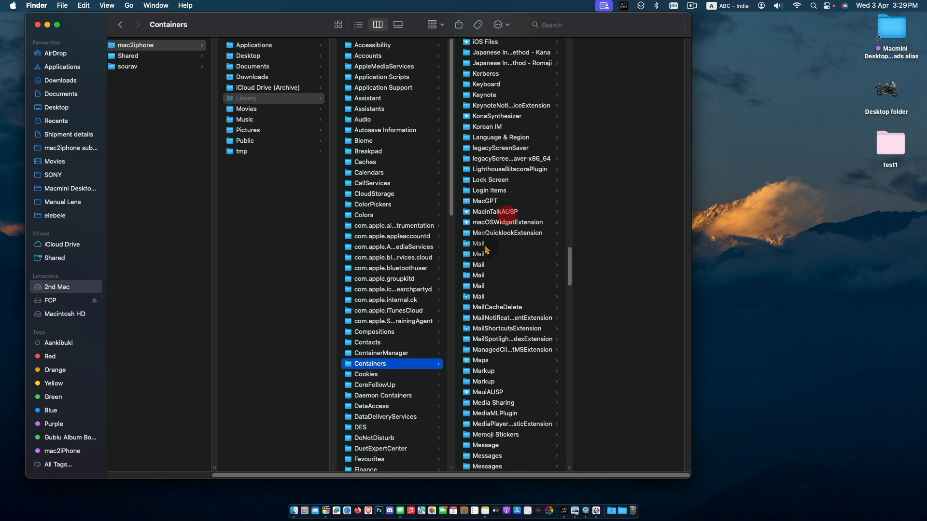
{"action": "left_click", "coordinate": [478, 242]}
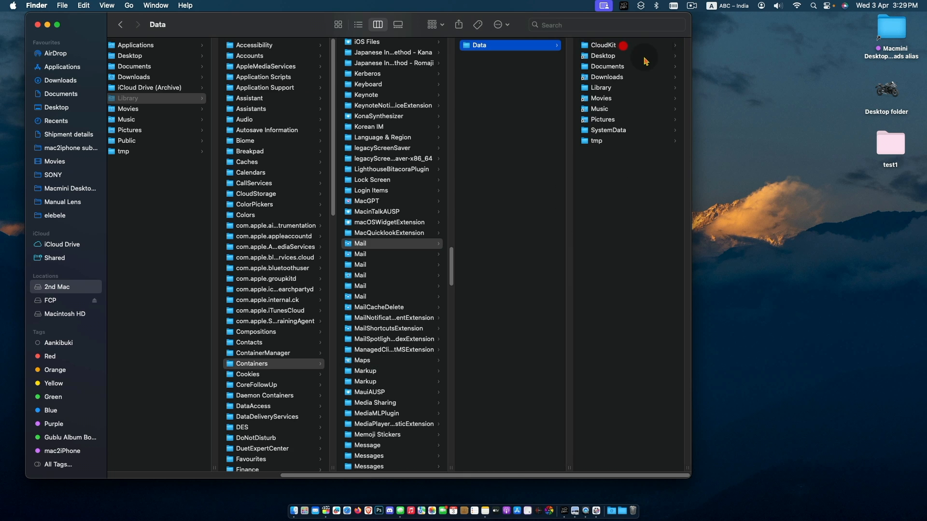
{"action": "left_click", "coordinate": [600, 88]}
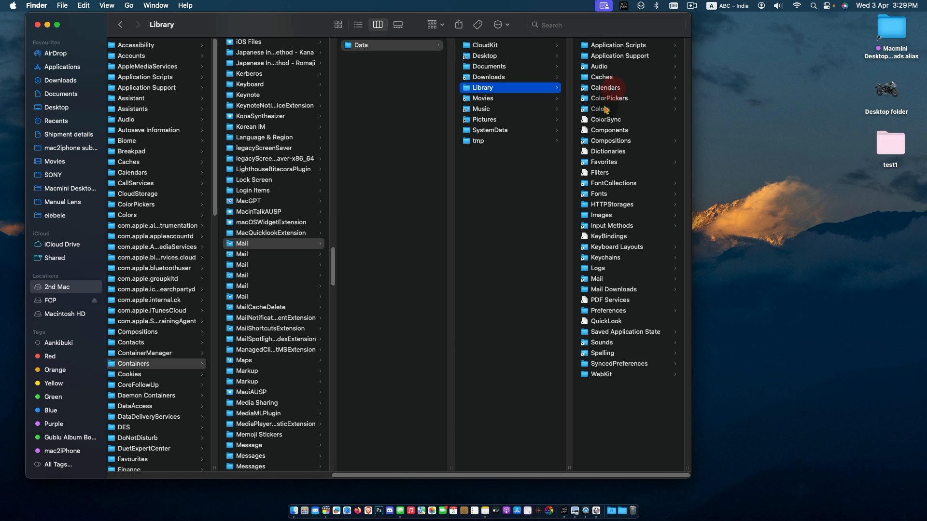
{"action": "mouse_move", "coordinate": [522, 132]}
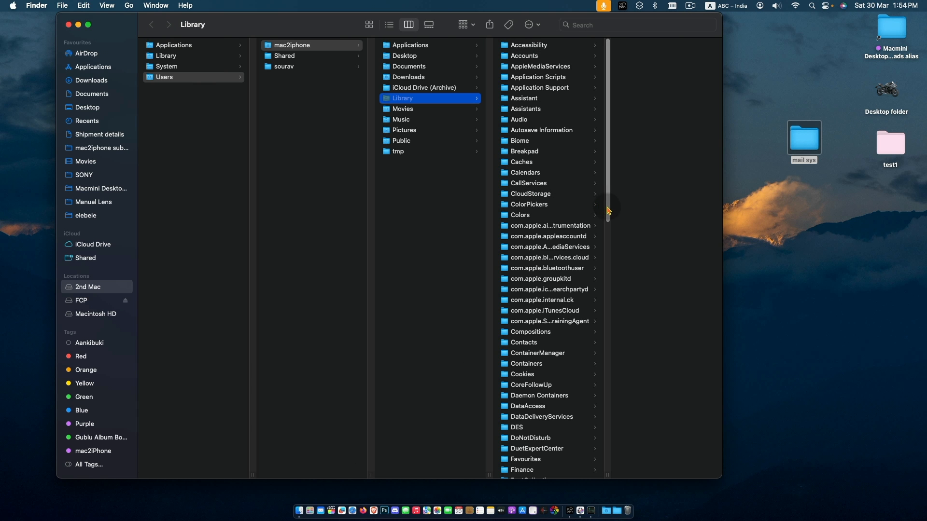
Remove Envelope Index, -shm and -wal from Mail's V10 MailData, then close Finder.
{"action": "scroll", "scroll_direction": "down", "scroll_amount": 3}
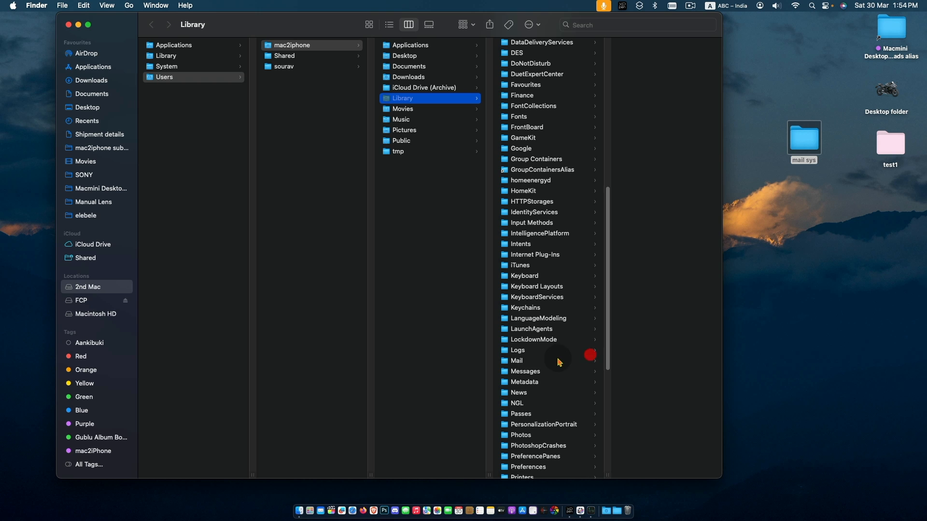
{"action": "left_click", "coordinate": [516, 360]}
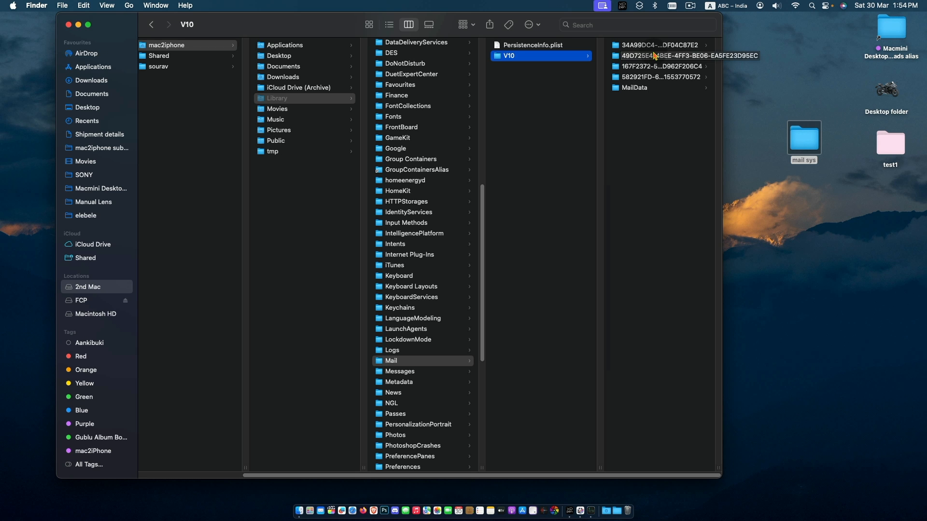
{"action": "left_click", "coordinate": [635, 88]}
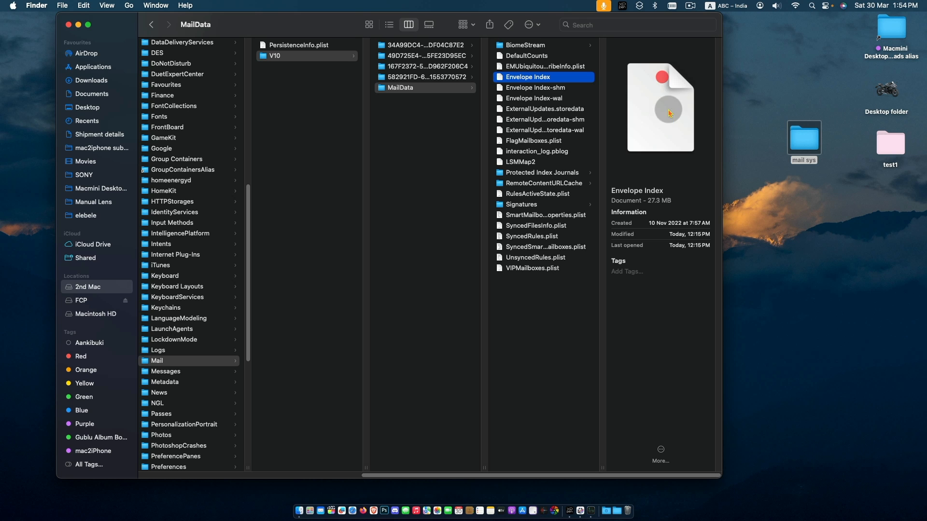
{"action": "left_click", "coordinate": [533, 98]}
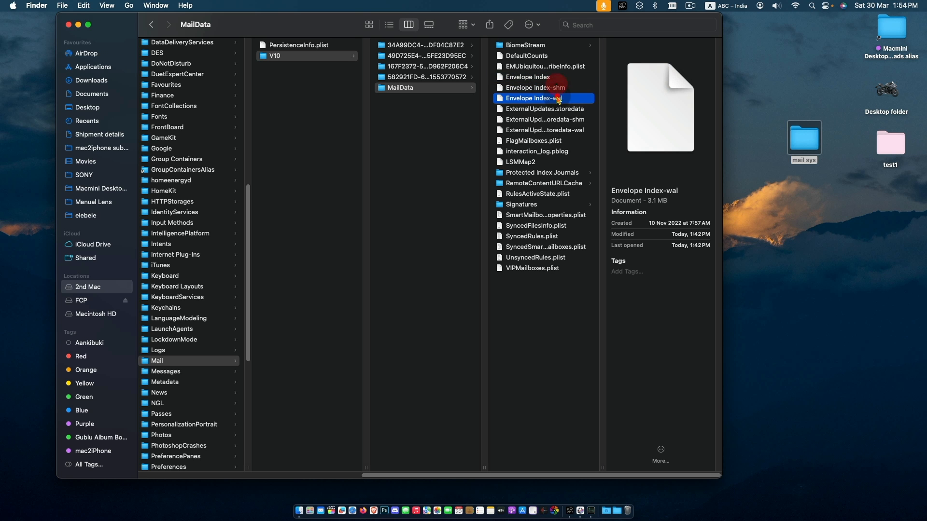
{"action": "left_click", "coordinate": [537, 87]}
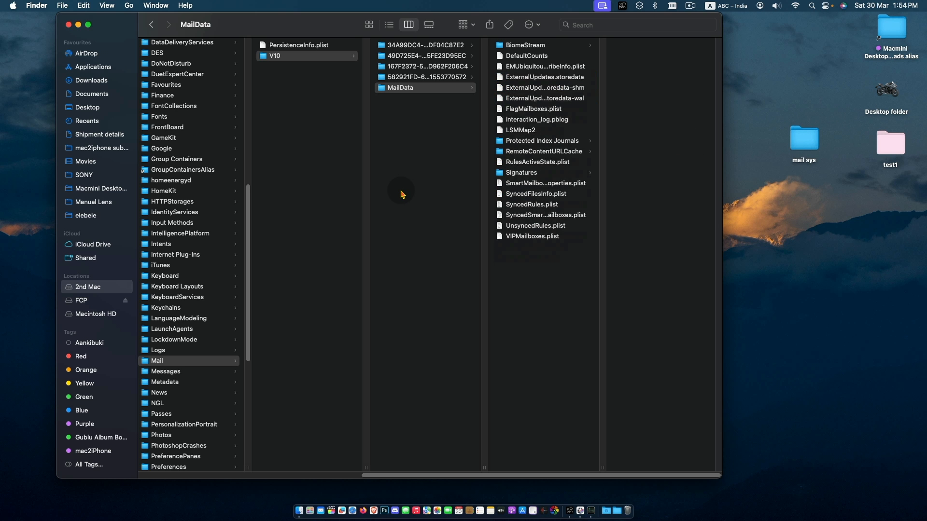
{"action": "left_click", "coordinate": [68, 24]}
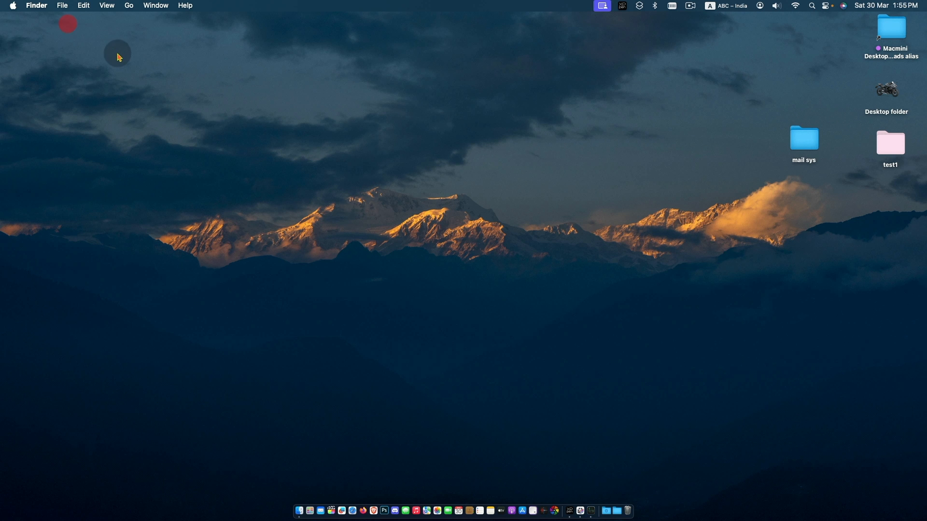
Relaunch Mail and accept the Message Import welcome prompt.
{"action": "left_click", "coordinate": [318, 514]}
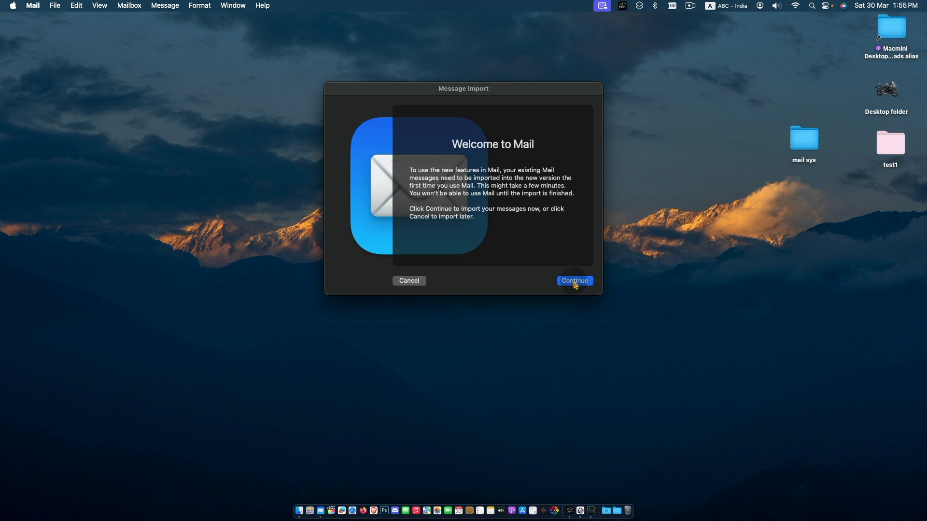
{"action": "left_click", "coordinate": [573, 281]}
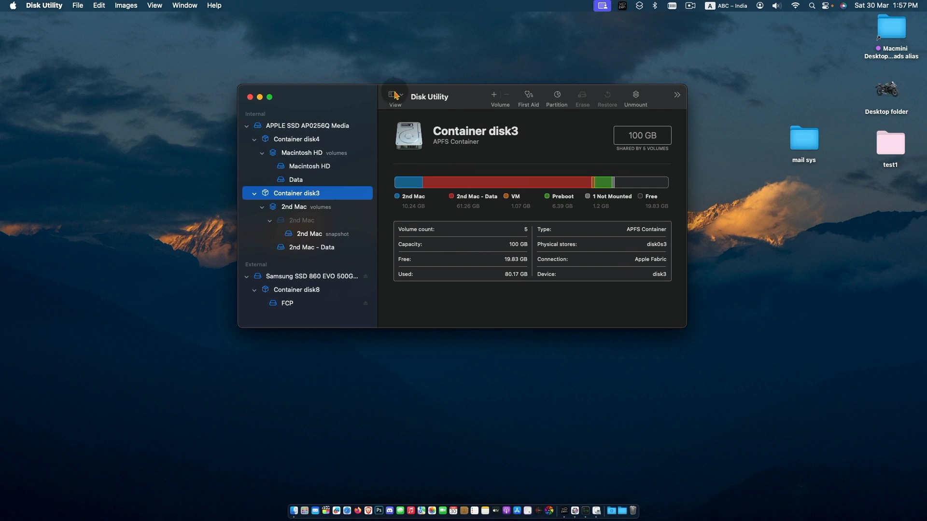
Switch the sidebar to show all devices and run First Aid on Container disk3.
{"action": "left_click", "coordinate": [394, 95]}
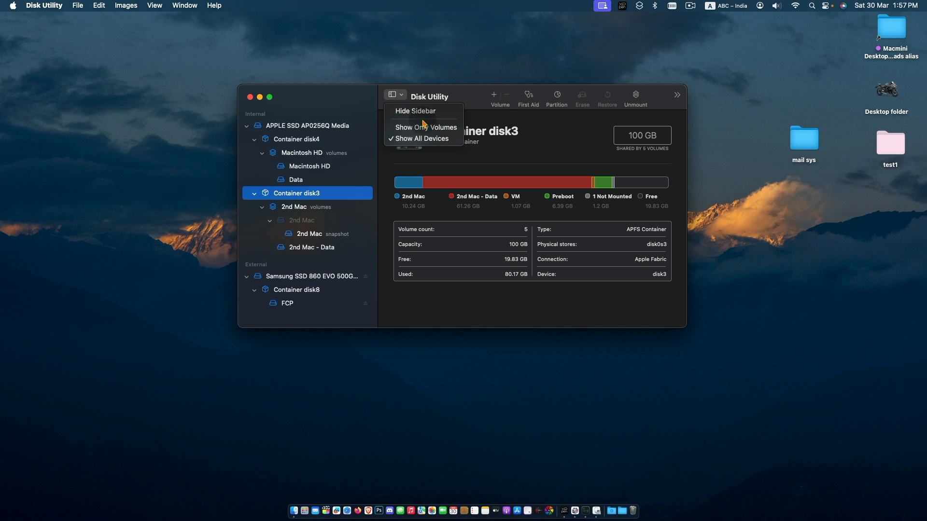
{"action": "left_click", "coordinate": [425, 127]}
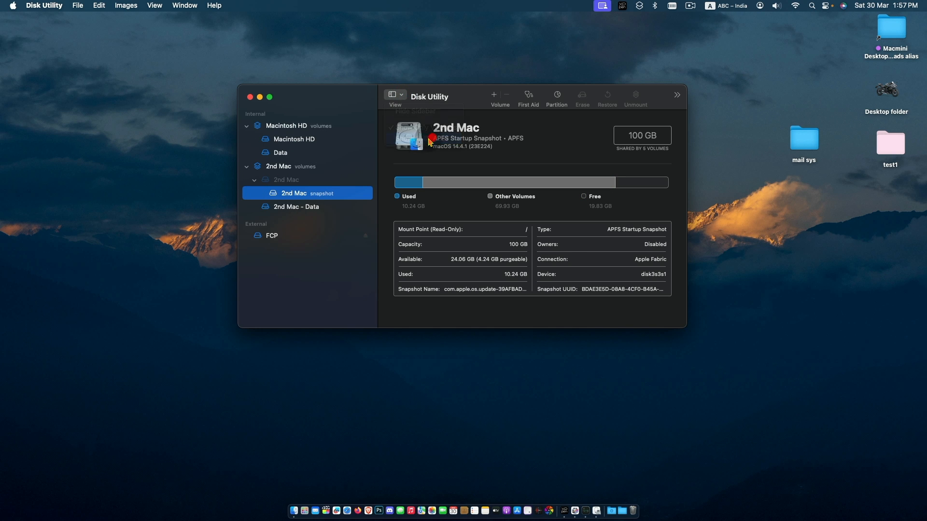
{"action": "left_click", "coordinate": [297, 166]}
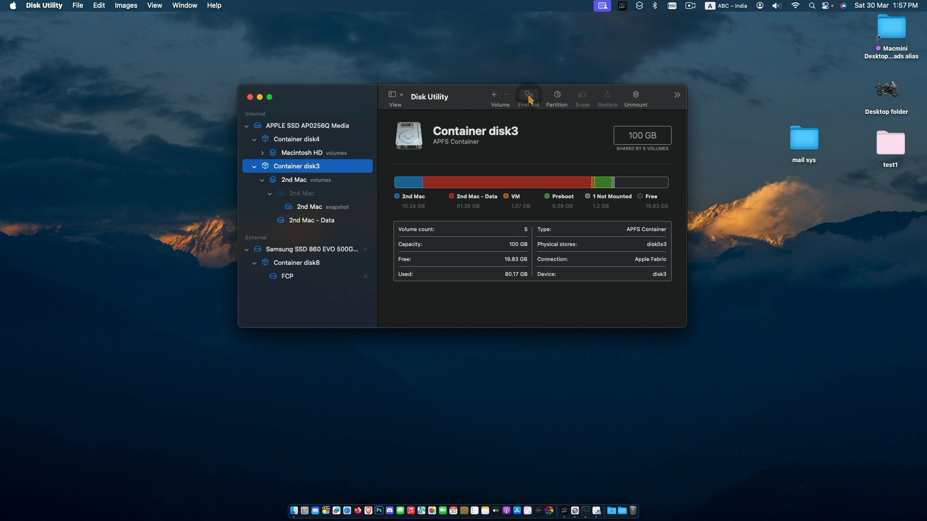
{"action": "left_click", "coordinate": [527, 95]}
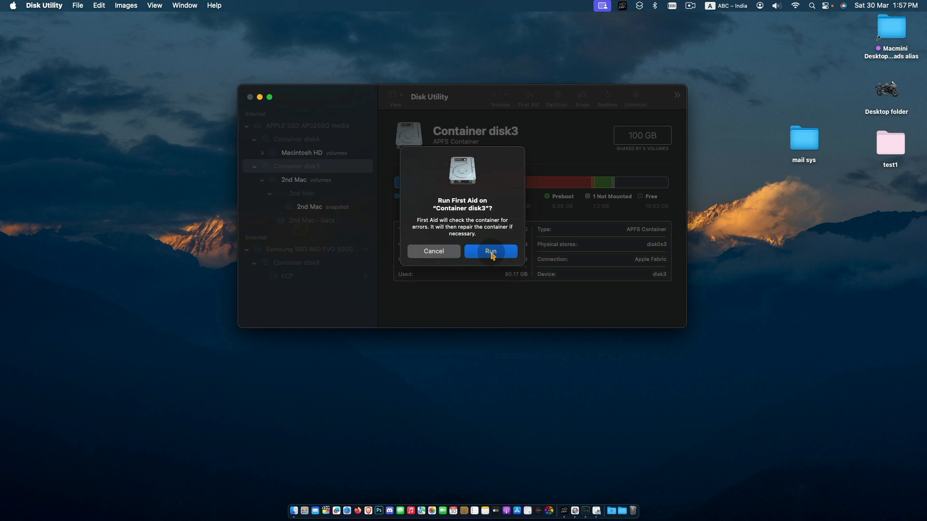
{"action": "left_click", "coordinate": [489, 251]}
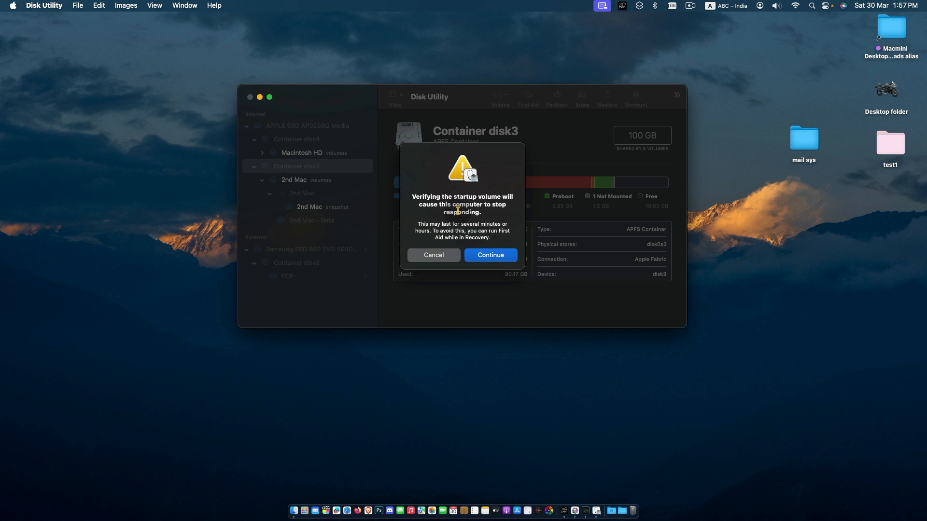